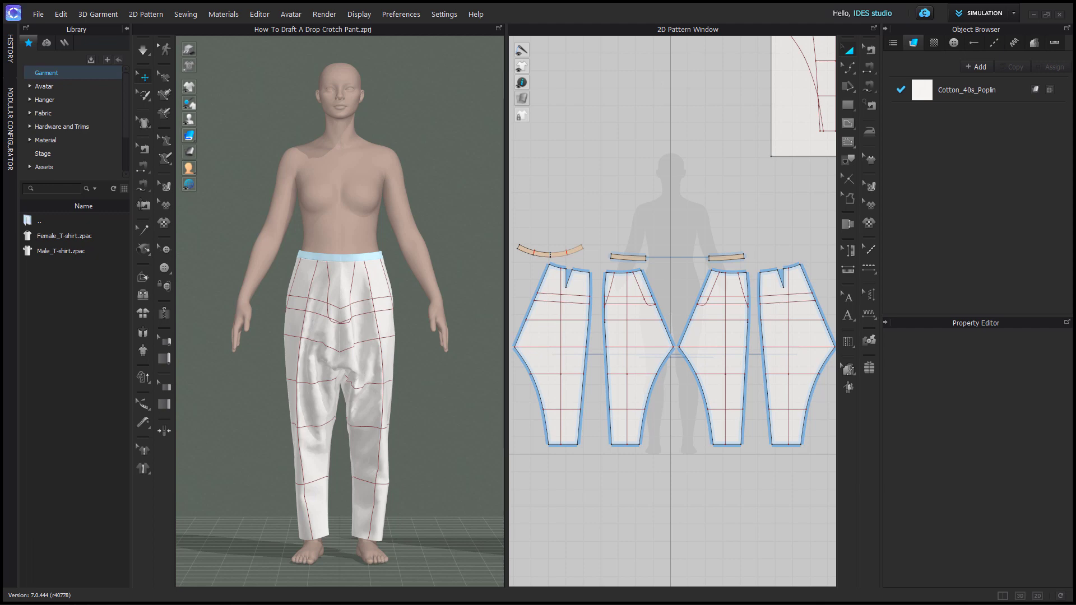
- Zoom in on the waistline area of the front and back pant pieces
scroll(up, 3)
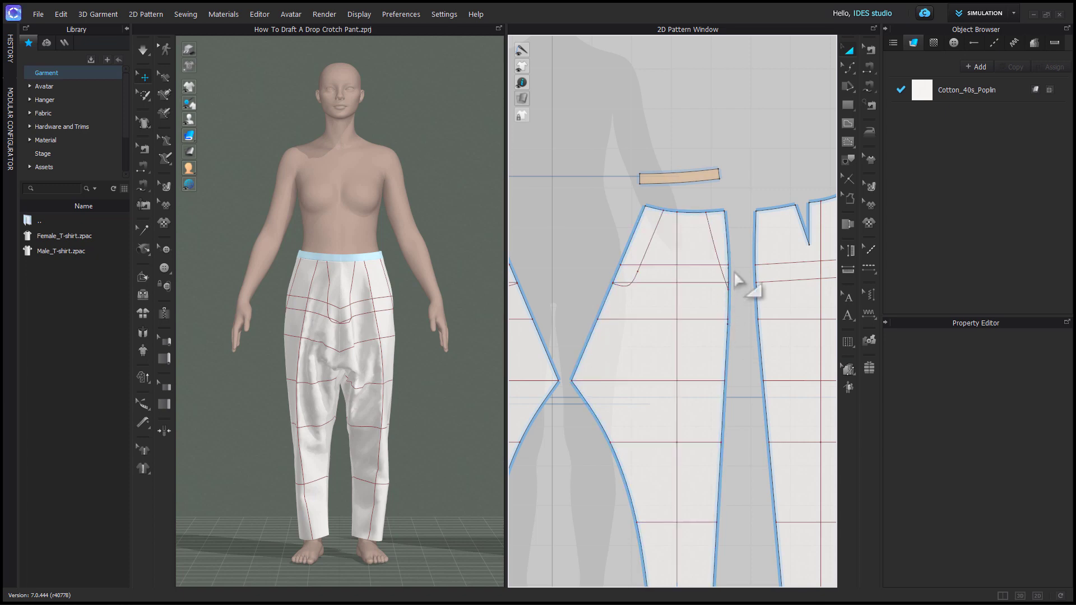
mouse_move(747, 216)
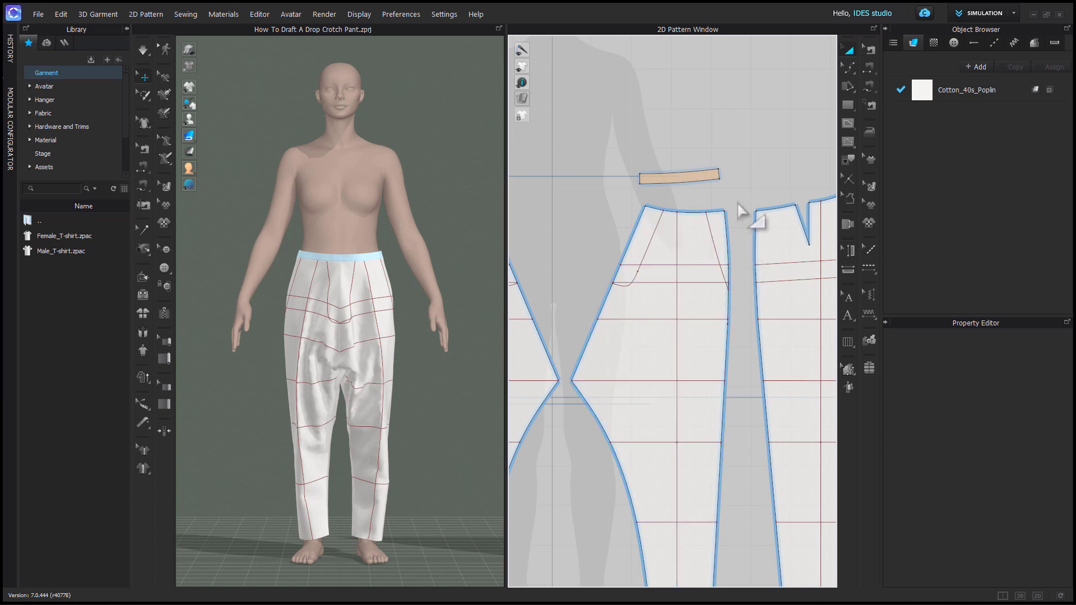
mouse_move(756, 323)
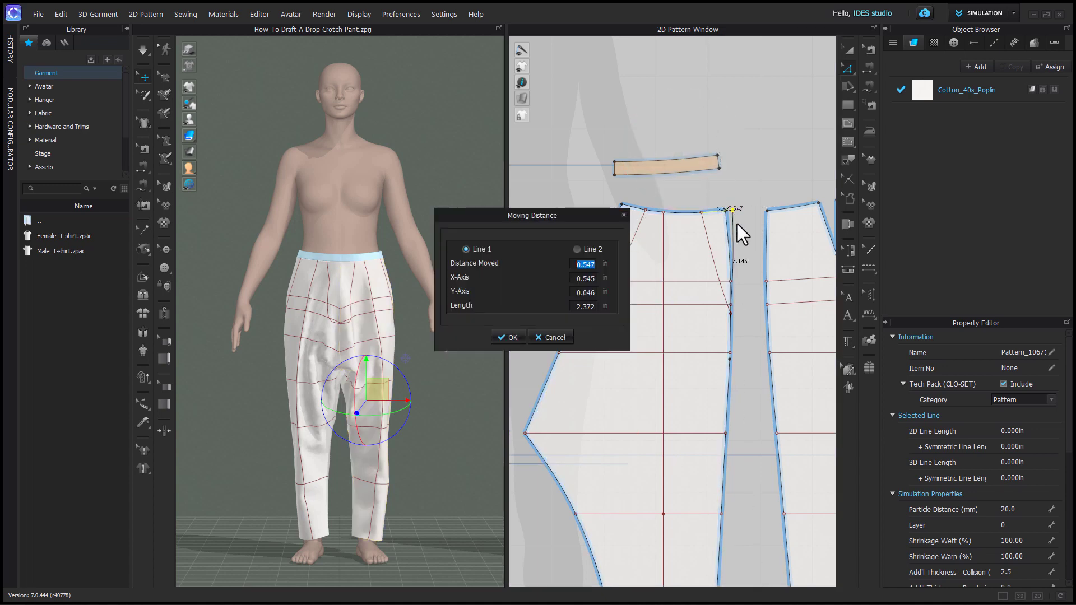
- Shift the front and back pieces' waist side-seam corners by about half an inch
click(508, 337)
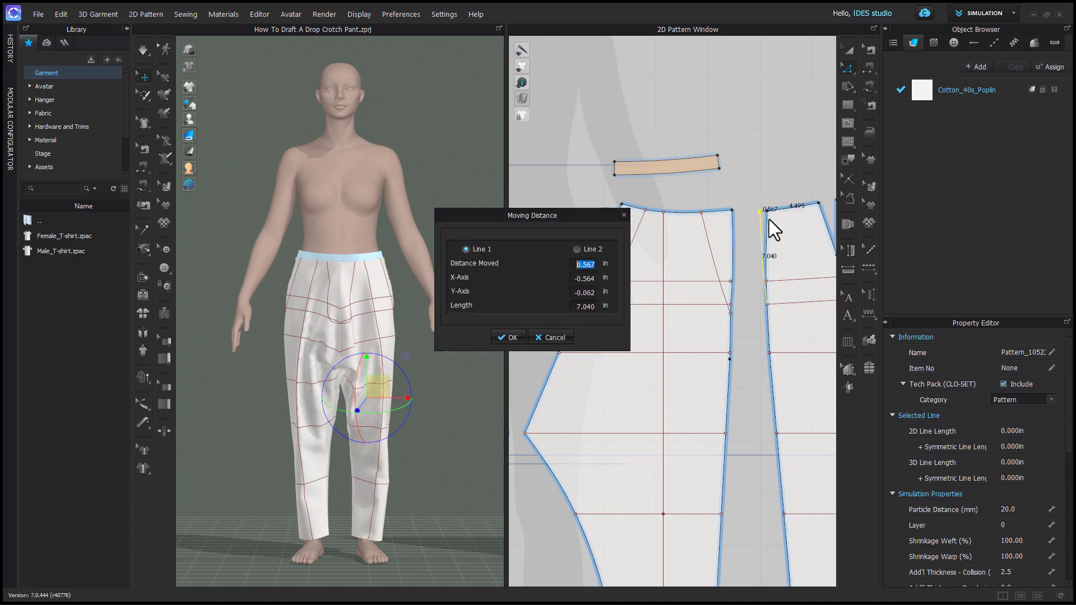
click(507, 337)
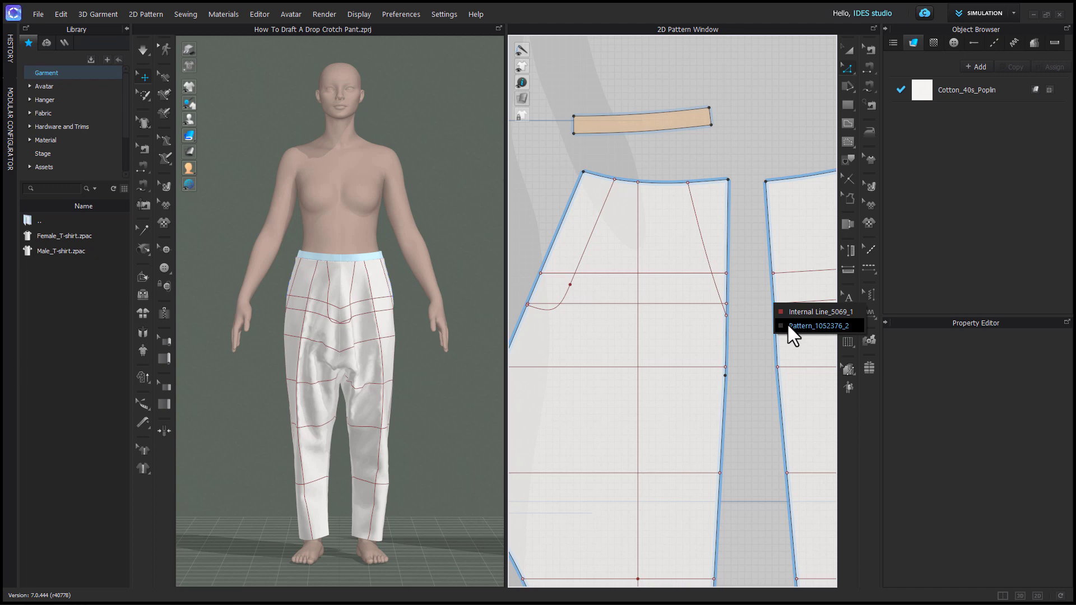
- Select a side-seam point on the back pant piece from the overlap list
click(815, 325)
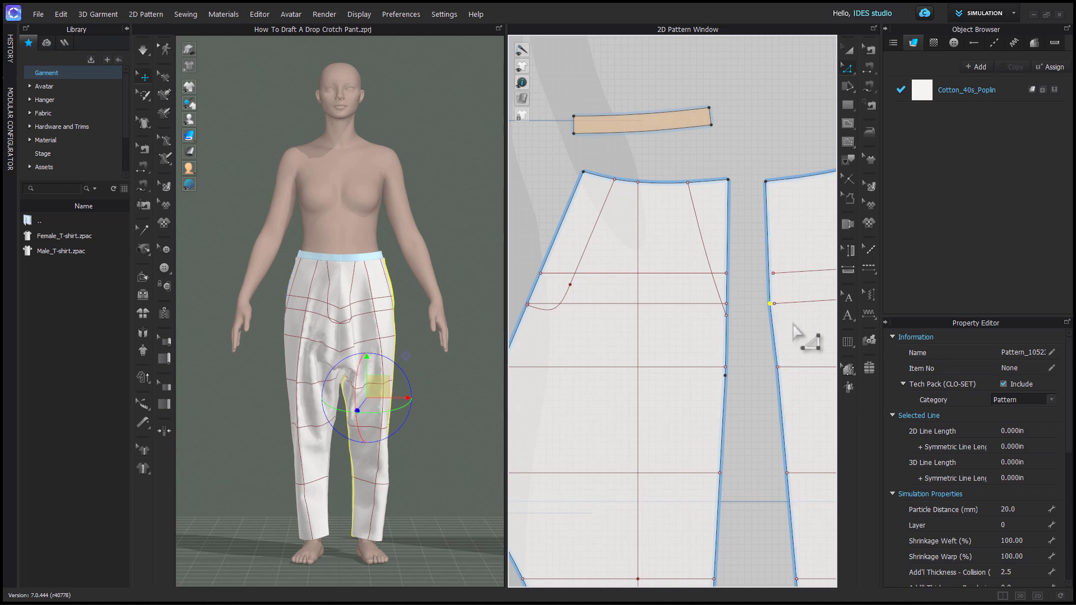
mouse_move(780, 371)
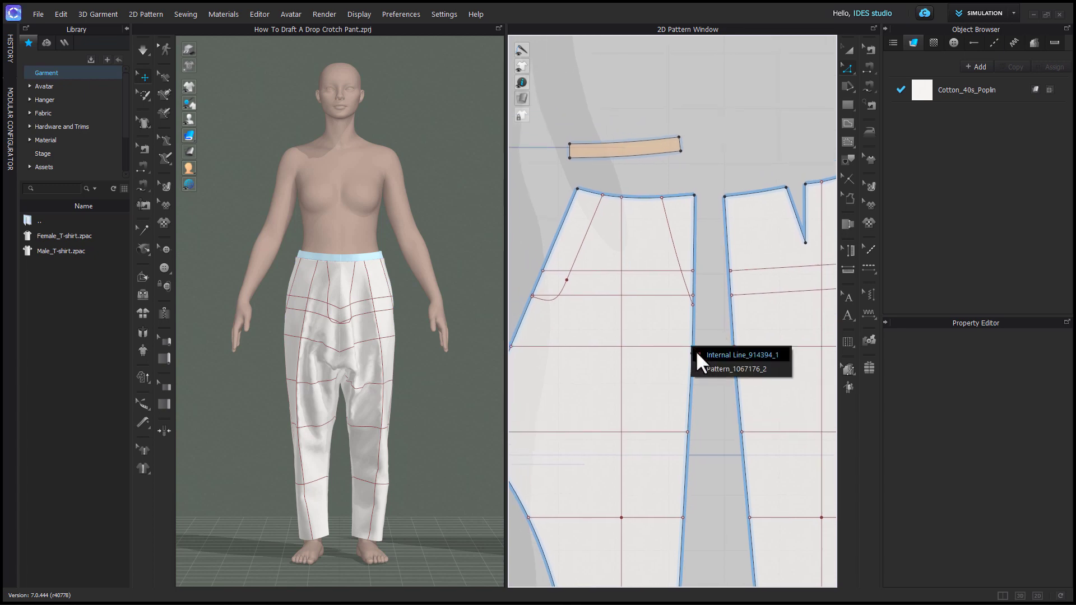
mouse_move(713, 349)
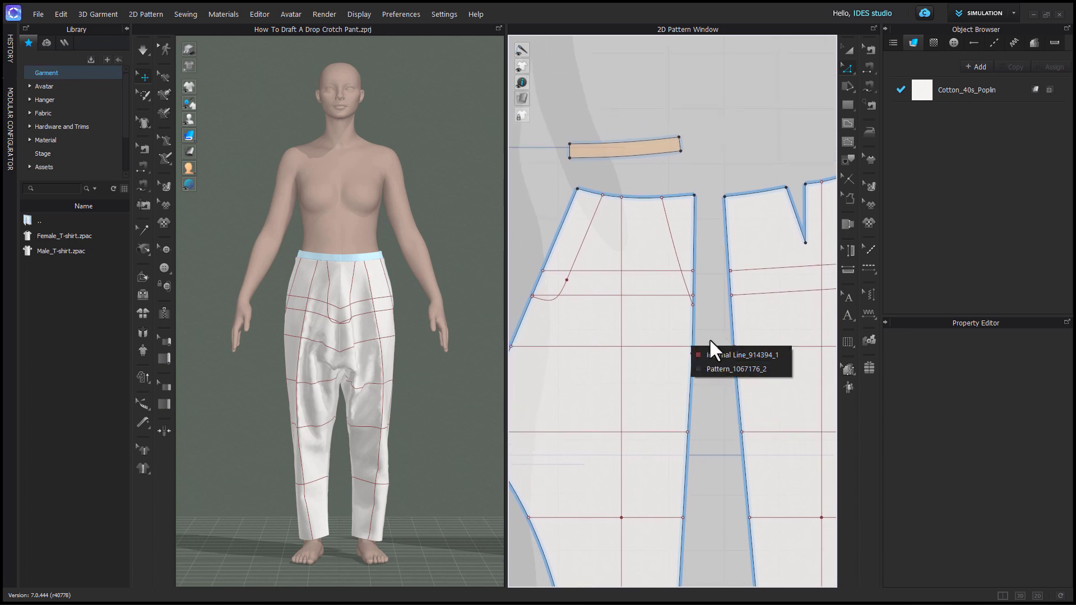
mouse_move(718, 329)
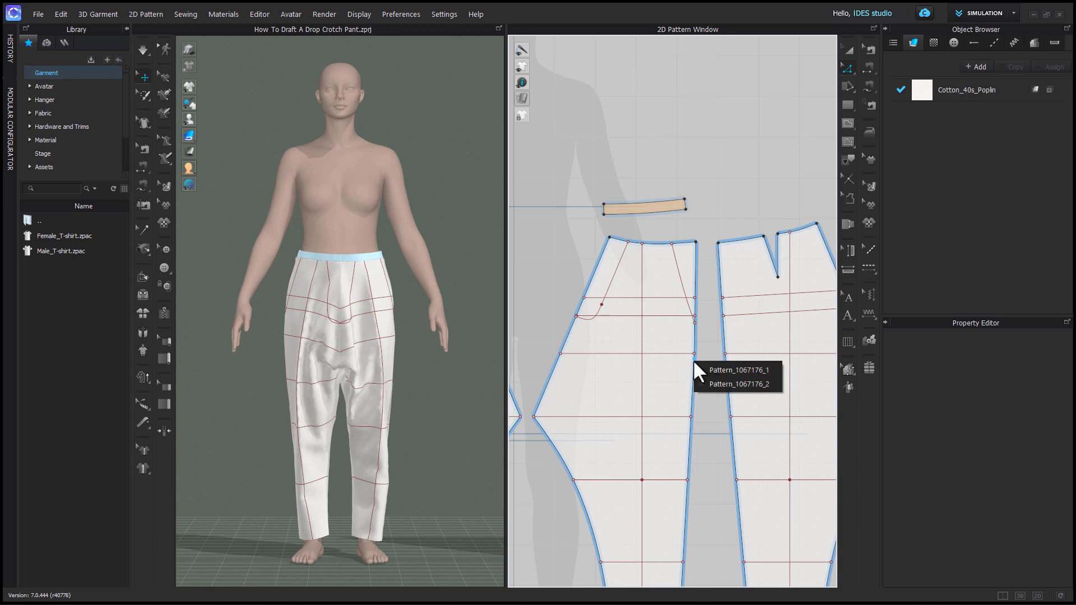
mouse_move(703, 366)
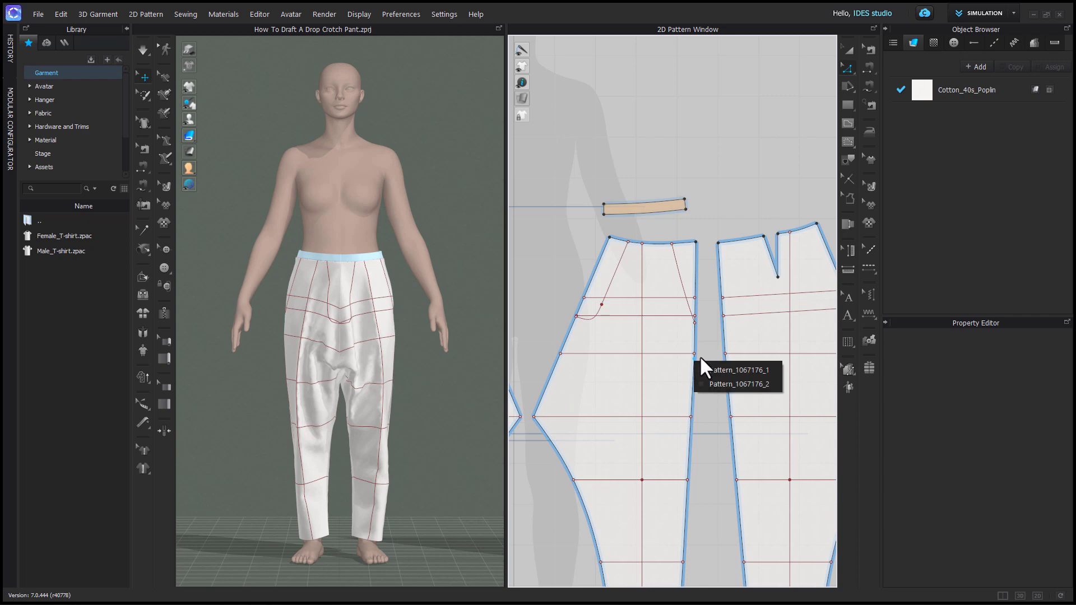
mouse_move(699, 443)
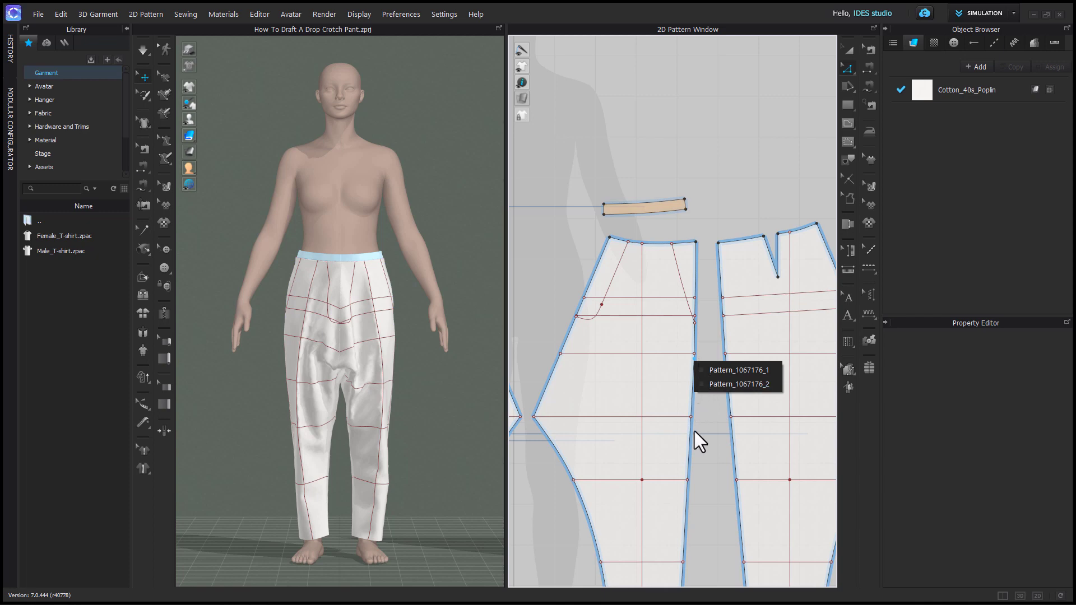
mouse_move(710, 371)
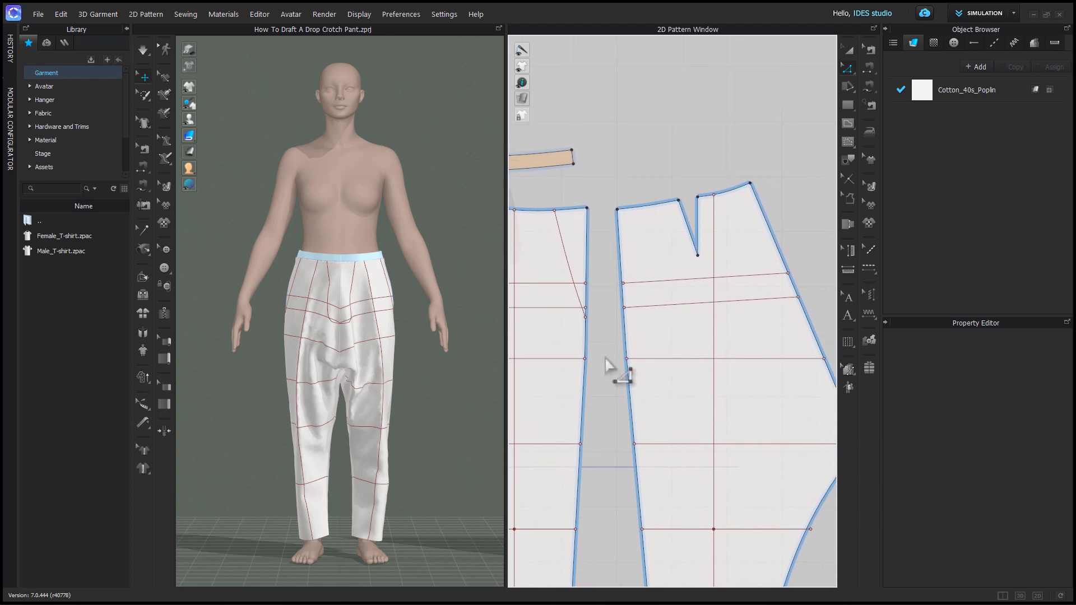
mouse_move(627, 278)
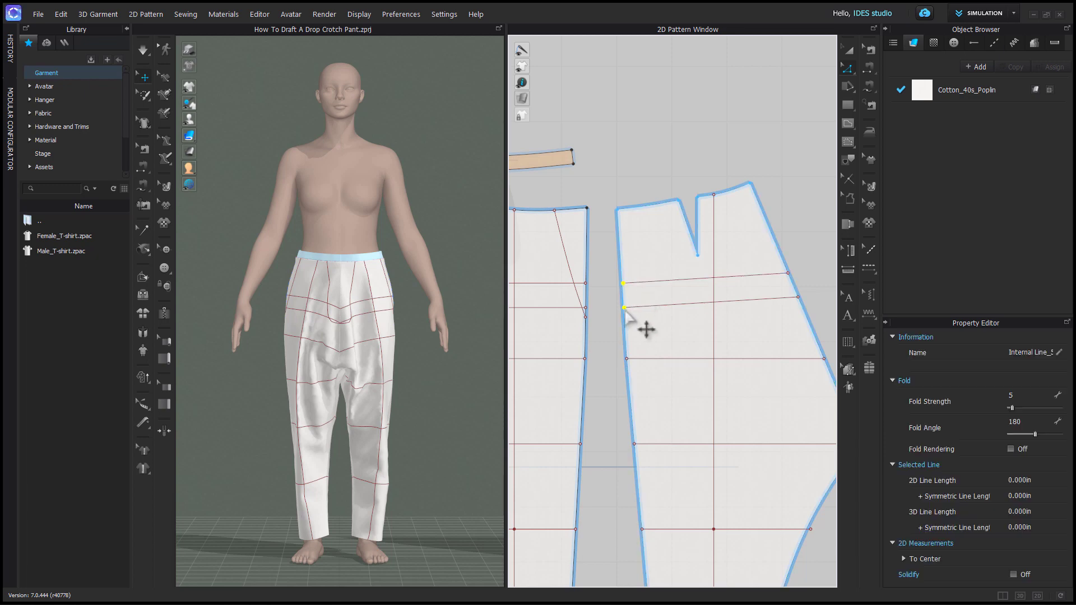
- Delete the dart lines from the back pant piece's waistline
right_click(624, 309)
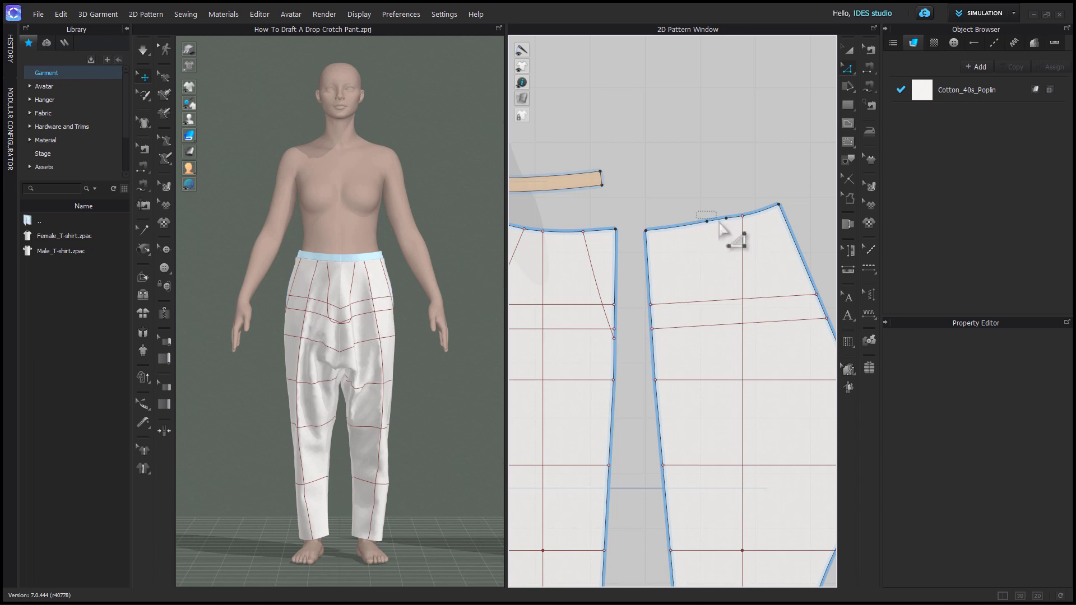
- Convert the back waistline point where the dart was into a curve point
right_click(710, 221)
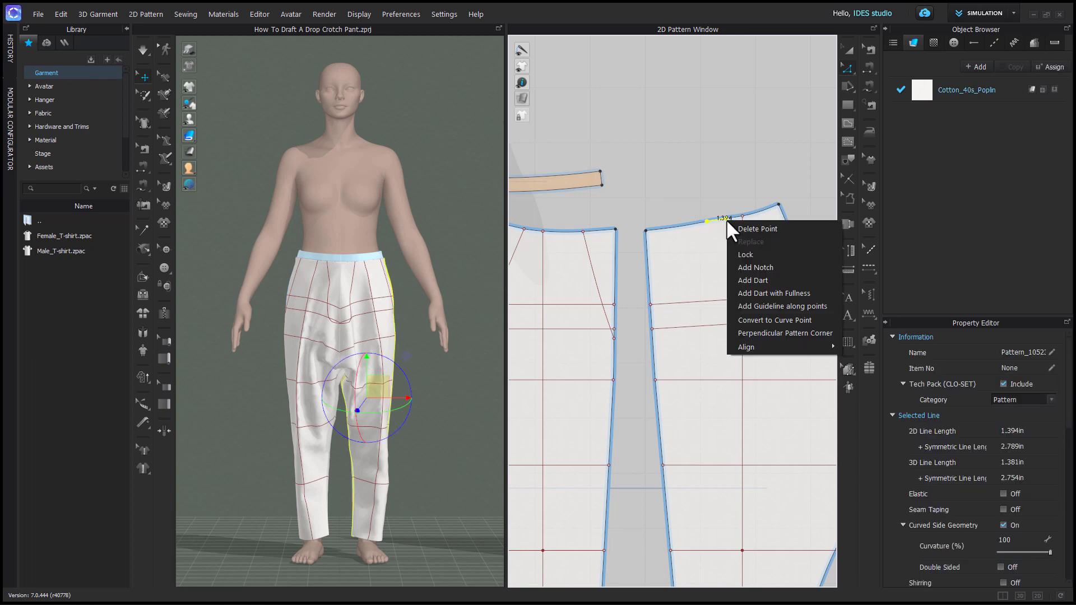
mouse_move(758, 321)
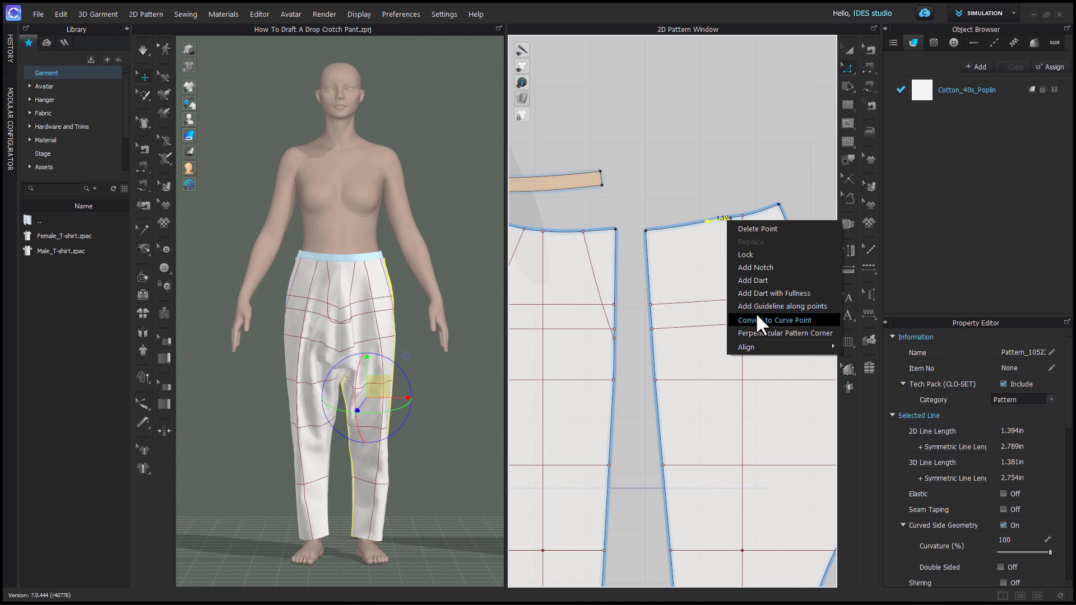
click(776, 320)
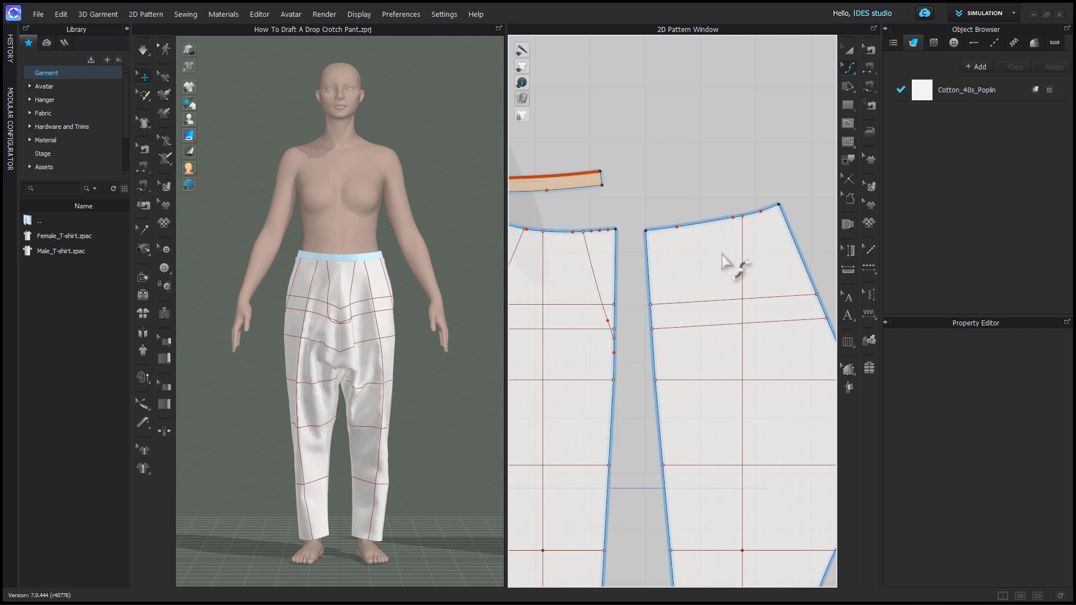
mouse_move(760, 230)
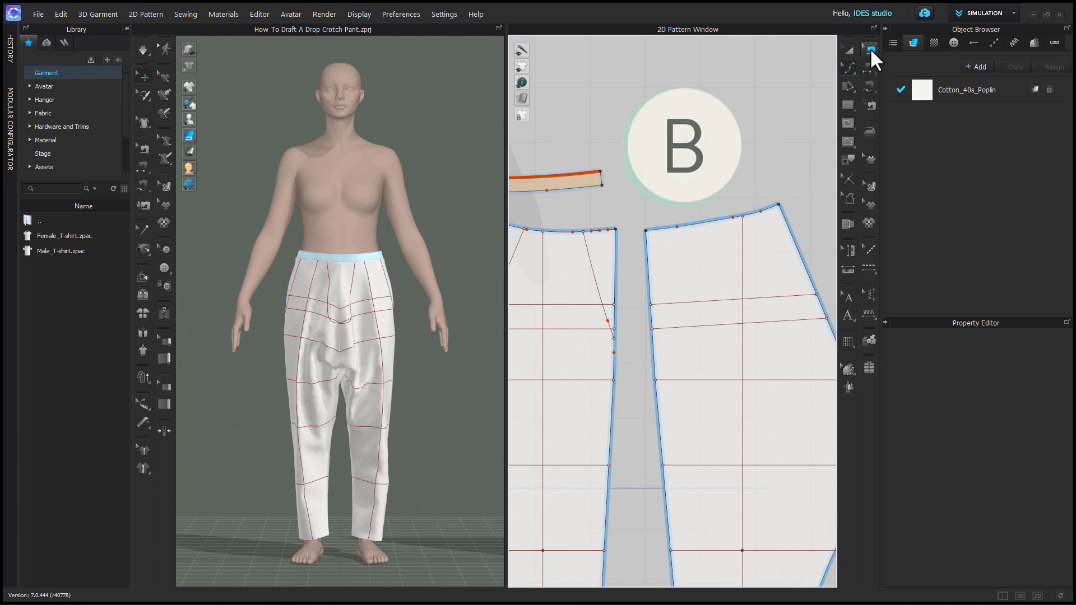
- Switch to Segment Sewing to sew along the back waistline edge
click(869, 51)
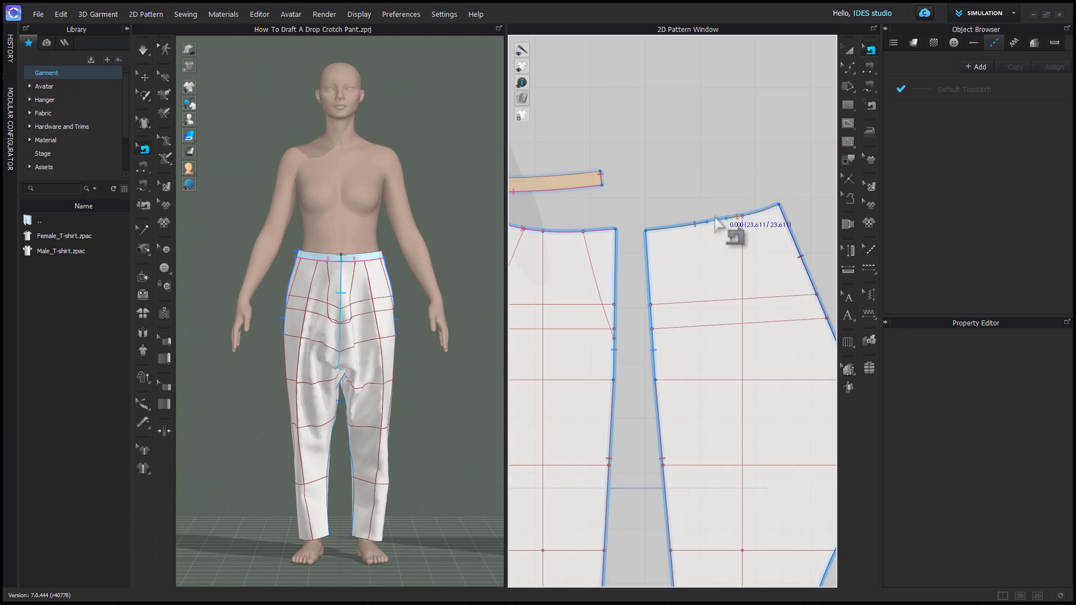
mouse_move(727, 236)
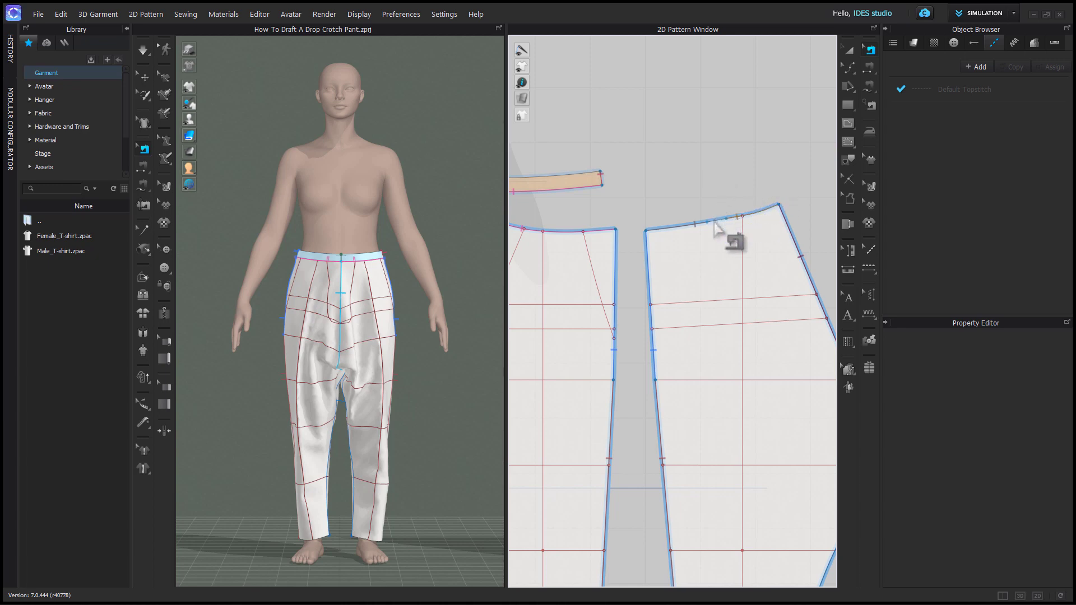
mouse_move(724, 238)
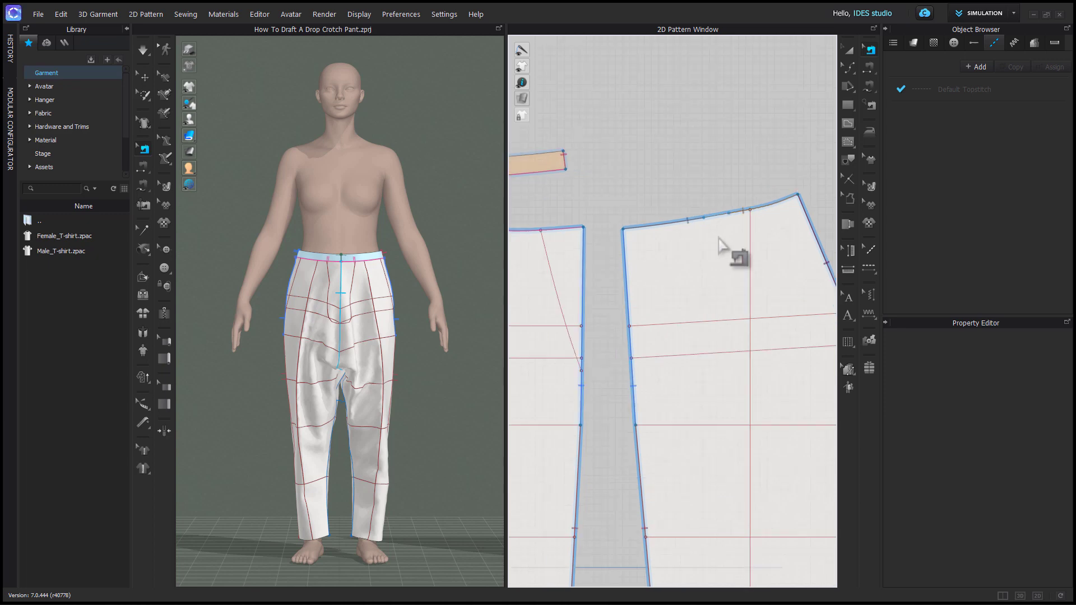
mouse_move(710, 213)
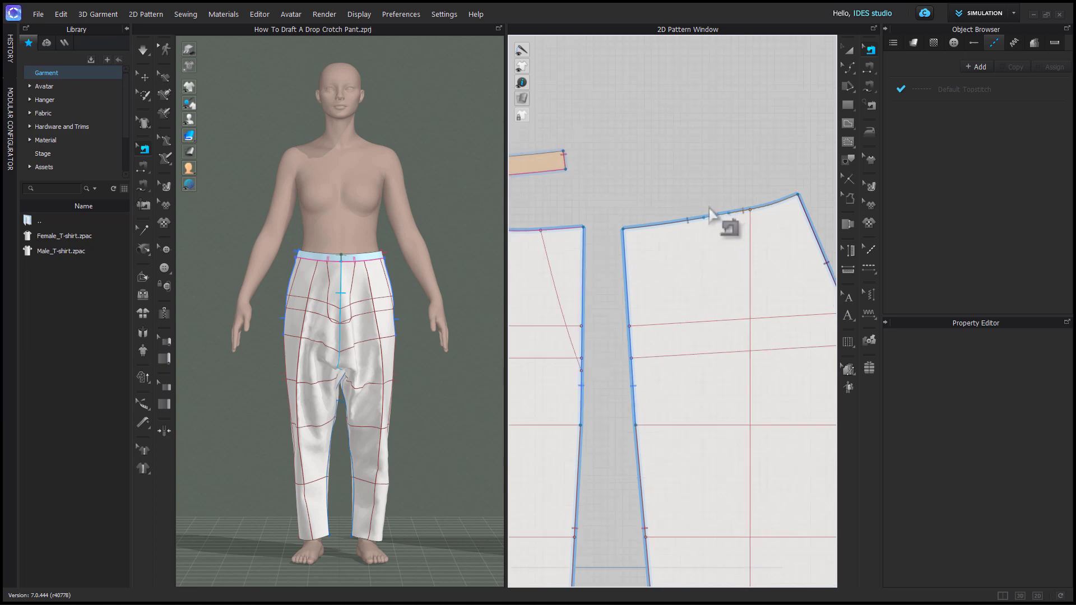
mouse_move(715, 223)
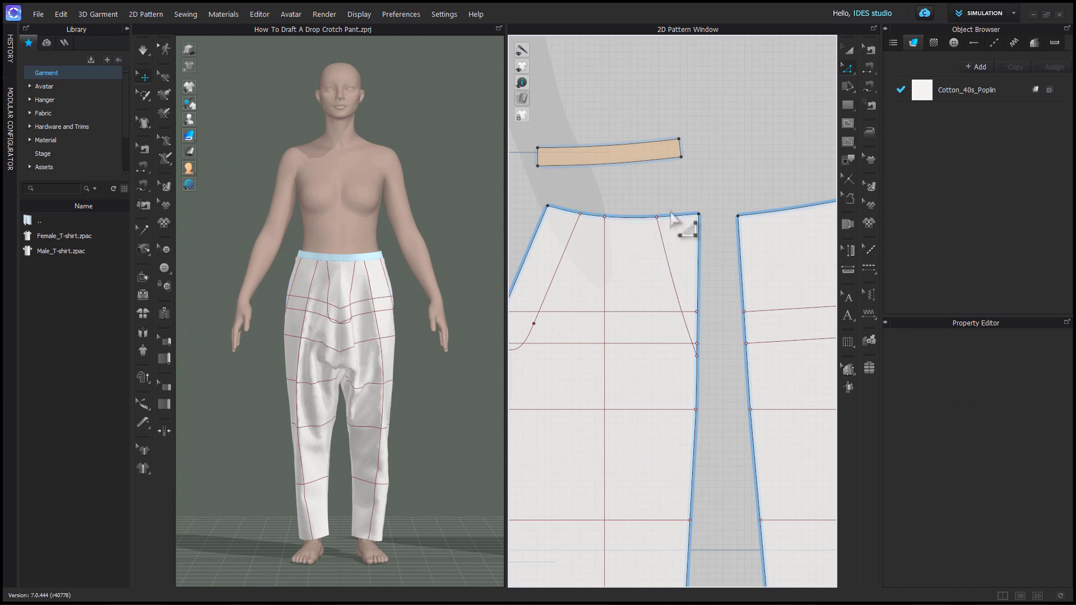
mouse_move(719, 233)
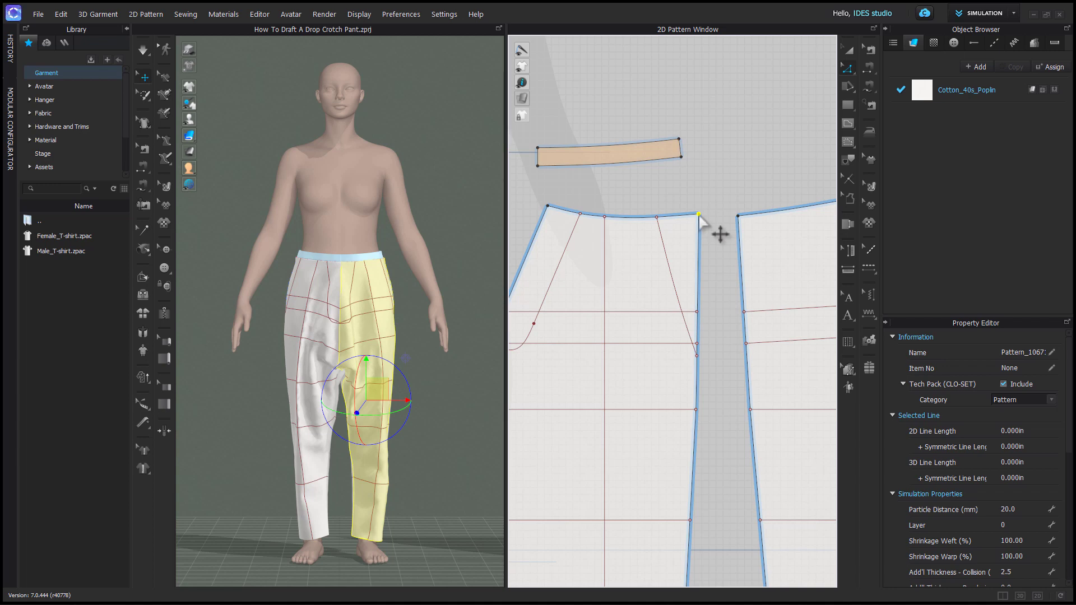
click(699, 217)
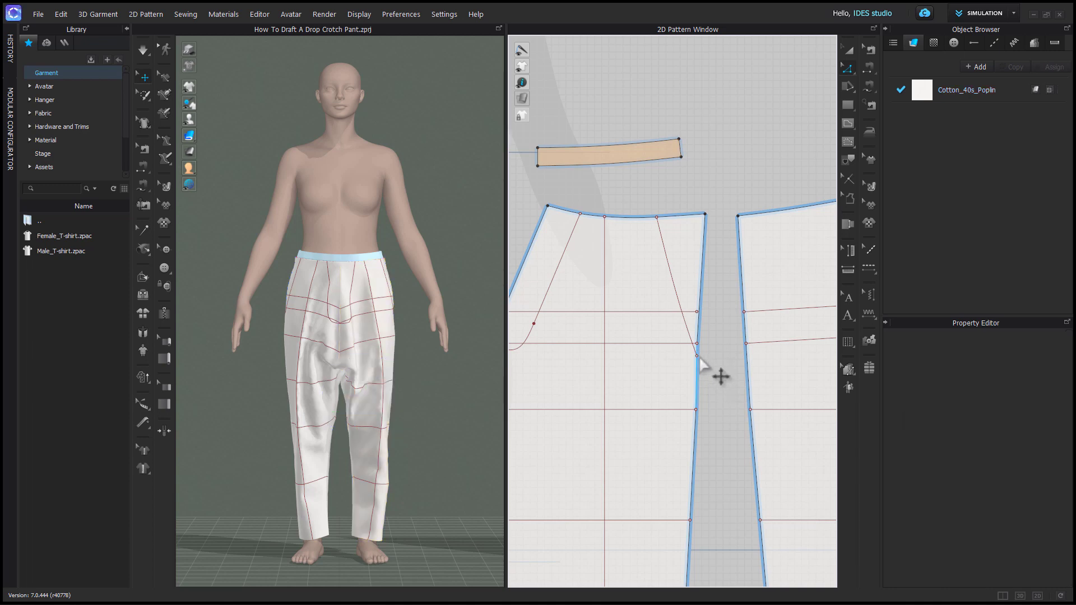
click(699, 354)
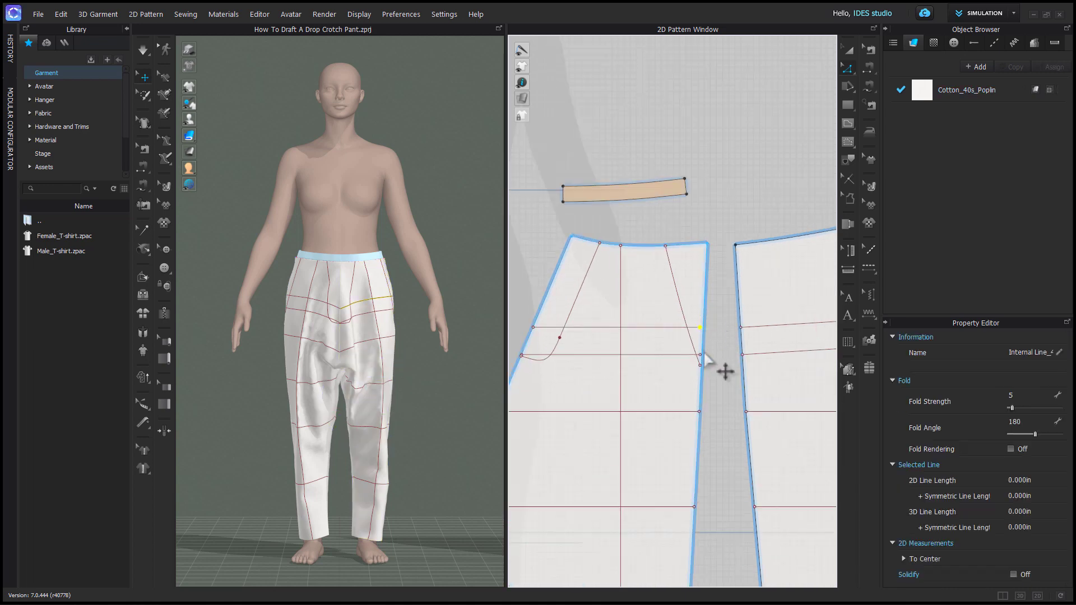
right_click(707, 360)
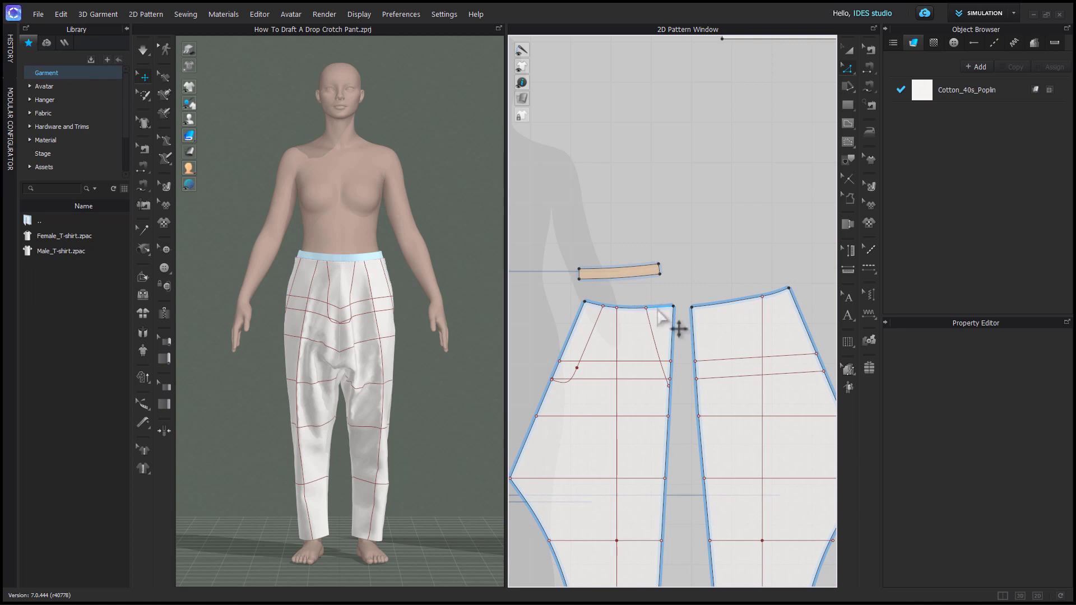
click(638, 307)
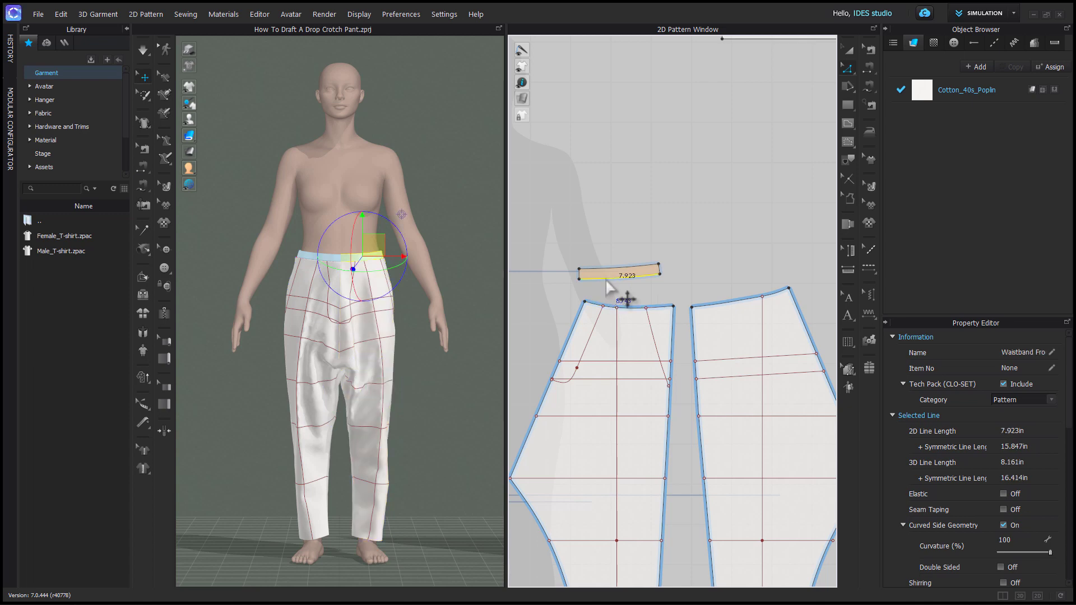
mouse_move(680, 456)
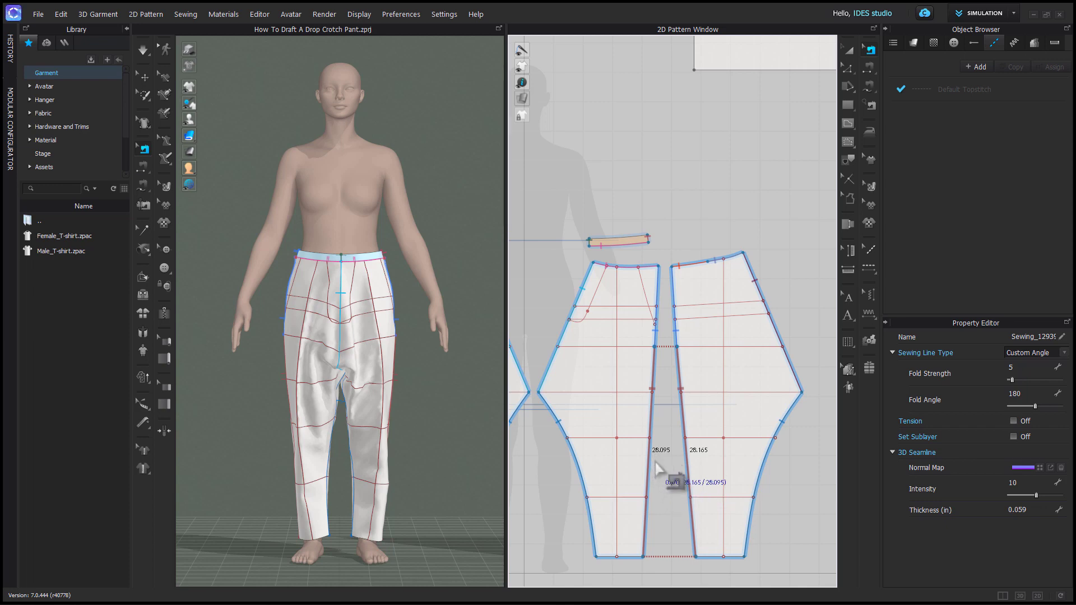
mouse_move(651, 471)
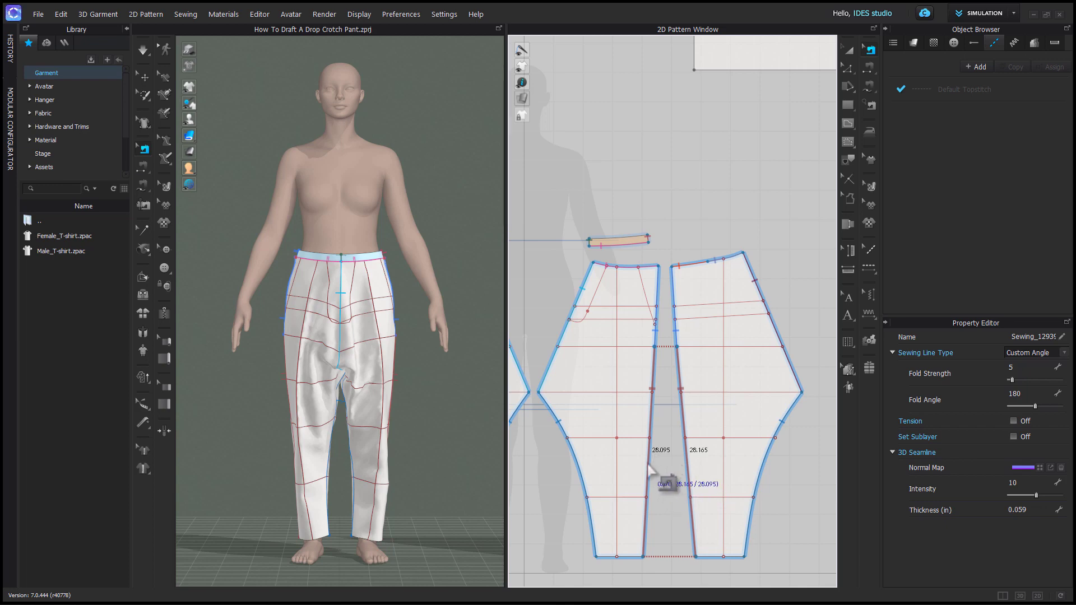
mouse_move(710, 477)
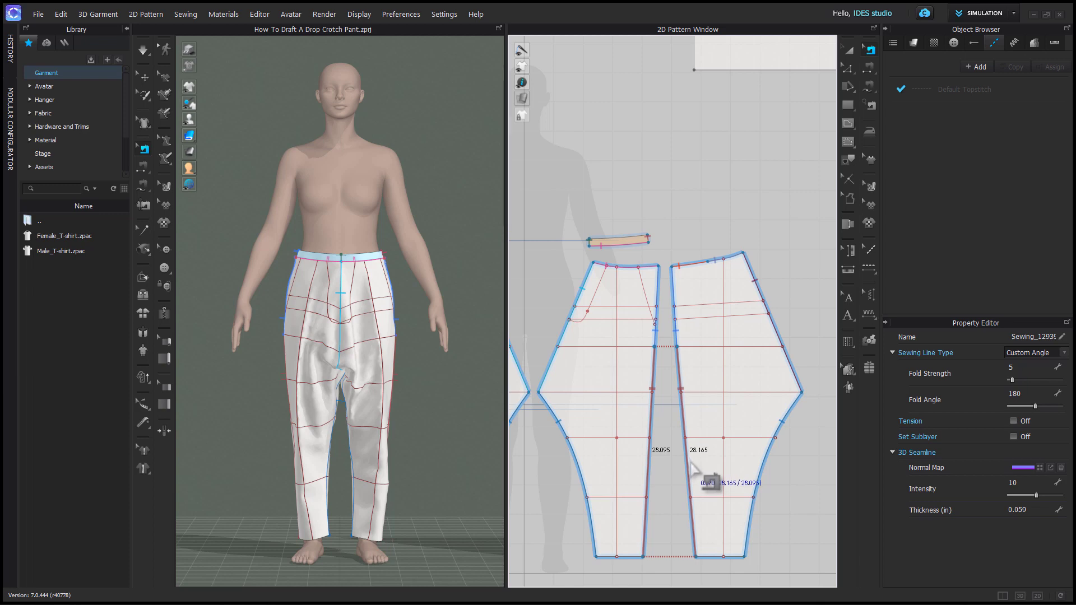
mouse_move(685, 352)
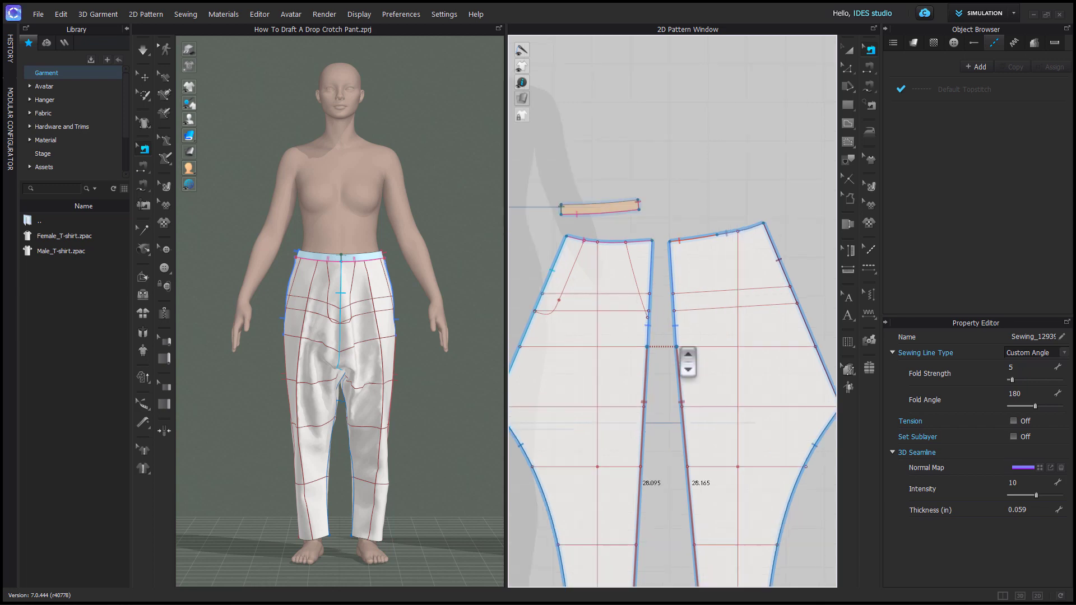
- Change the longer inseam's length to 28.095 inches, trimming from the End
scroll(up, 3)
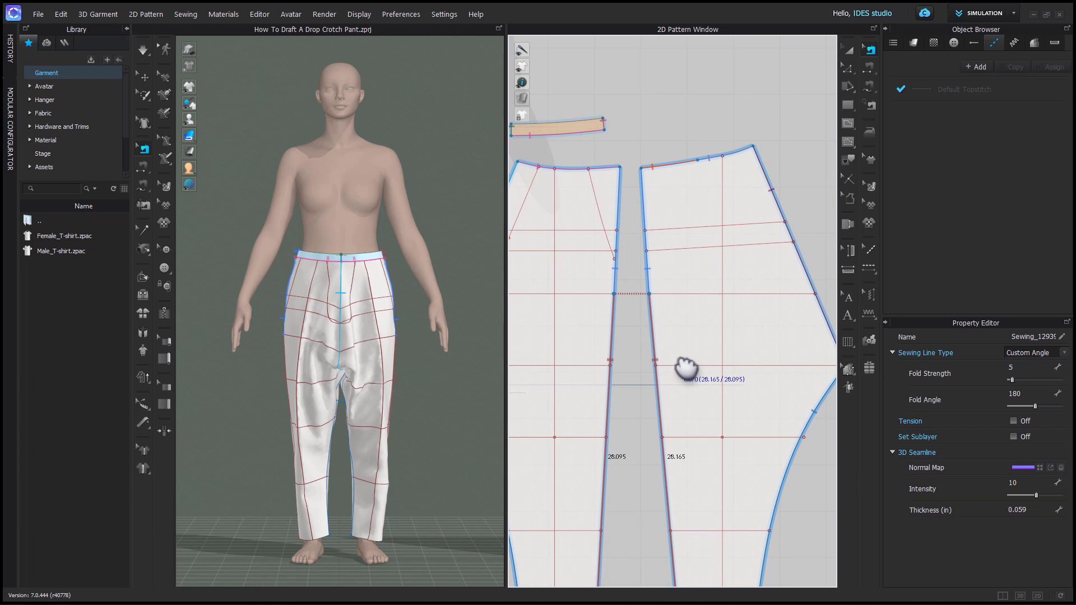
mouse_move(686, 368)
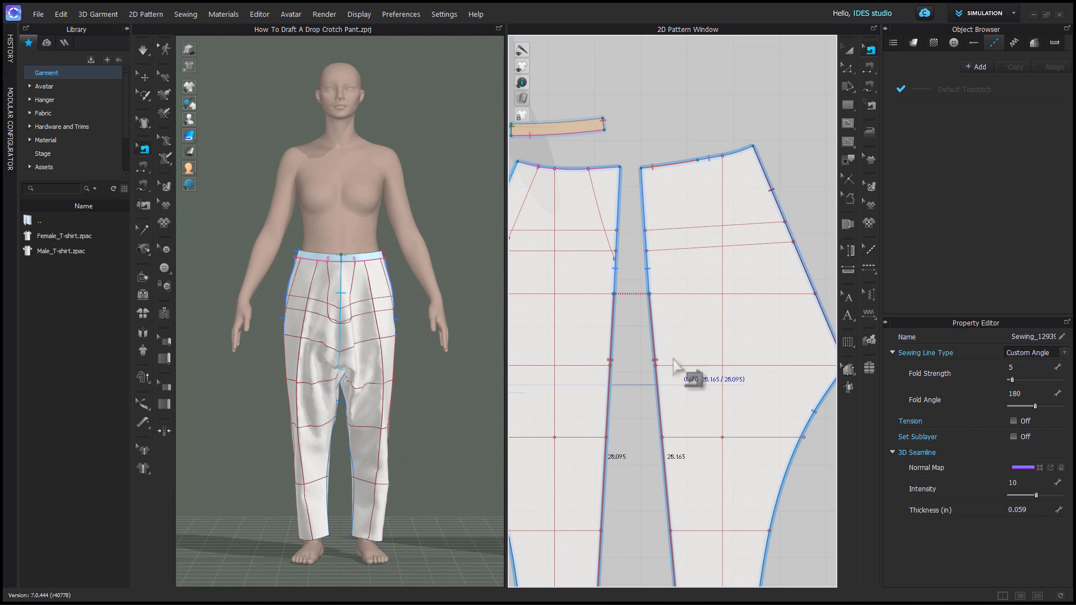
mouse_move(671, 352)
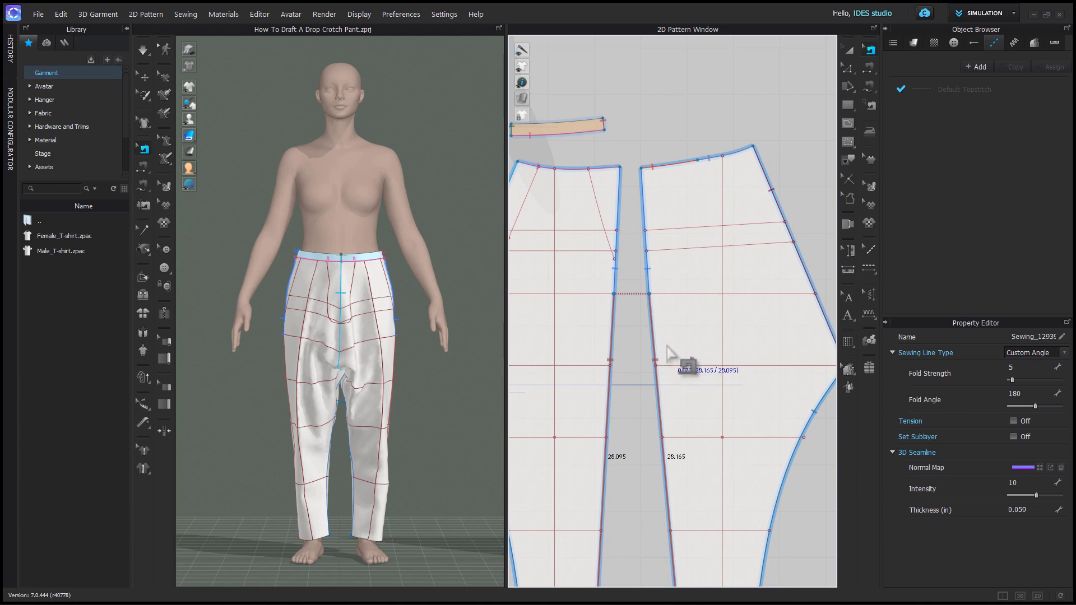
mouse_move(676, 360)
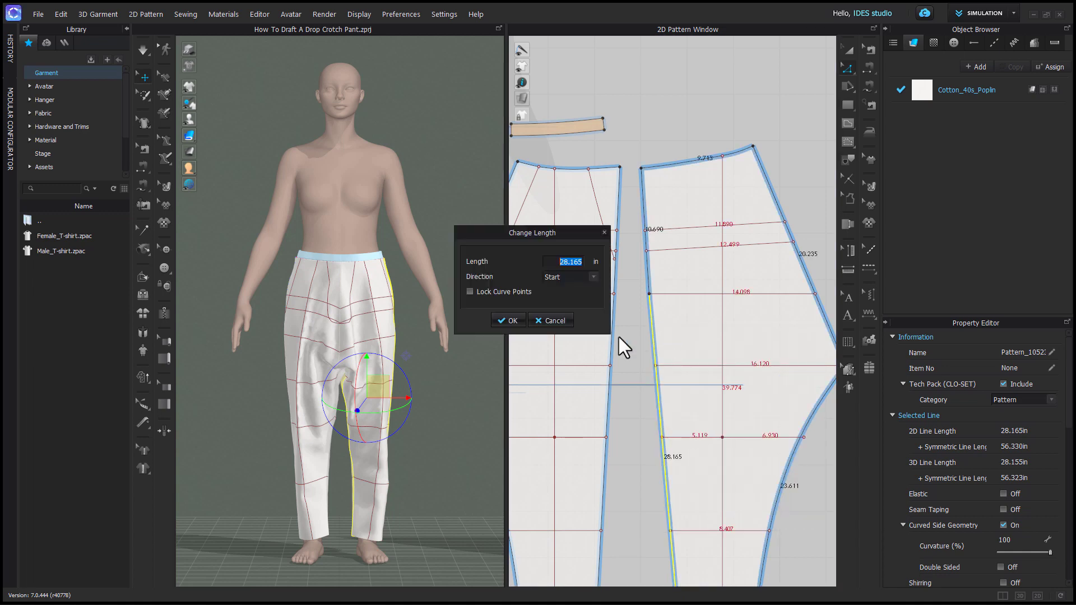
text(28)
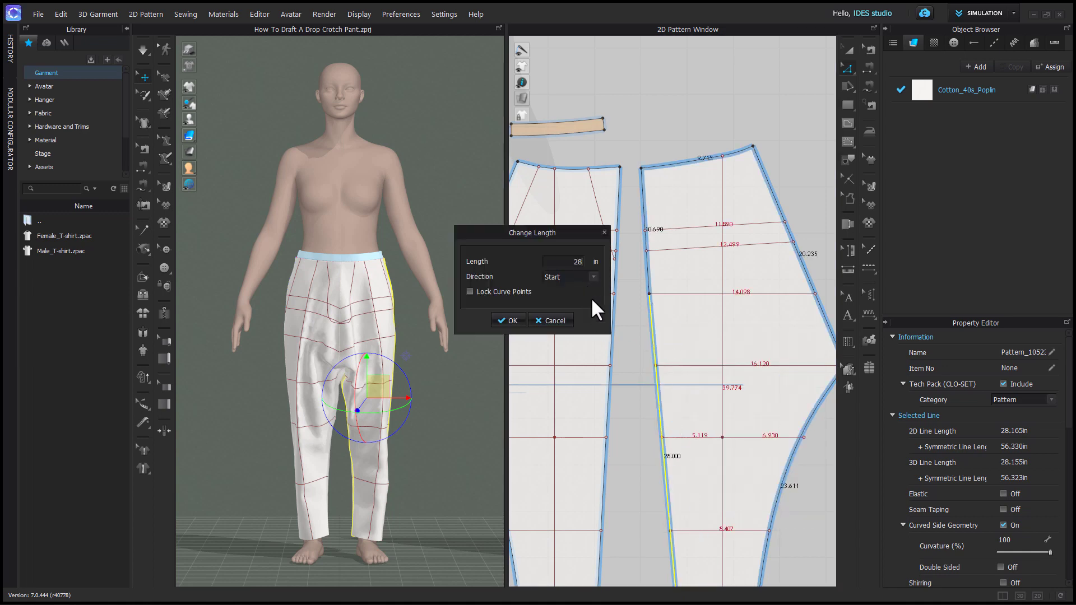
text(28.095)
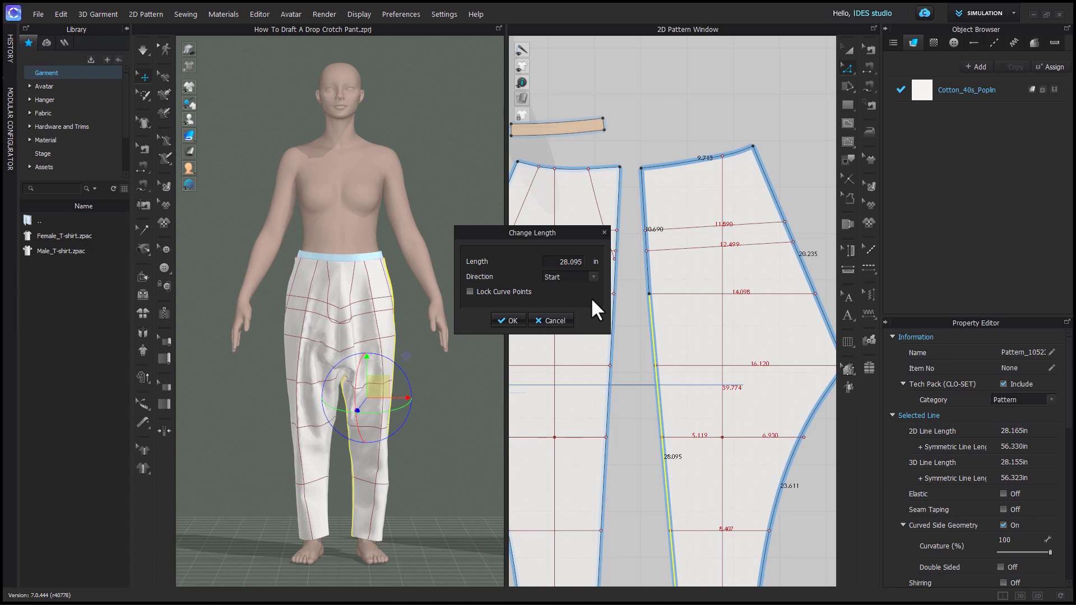
click(568, 277)
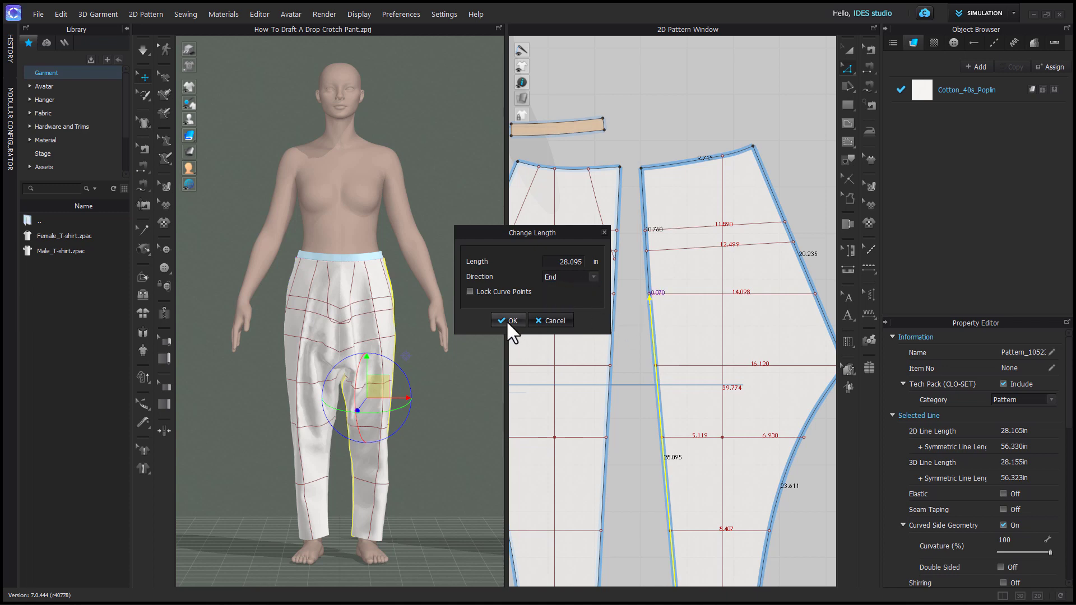
click(508, 321)
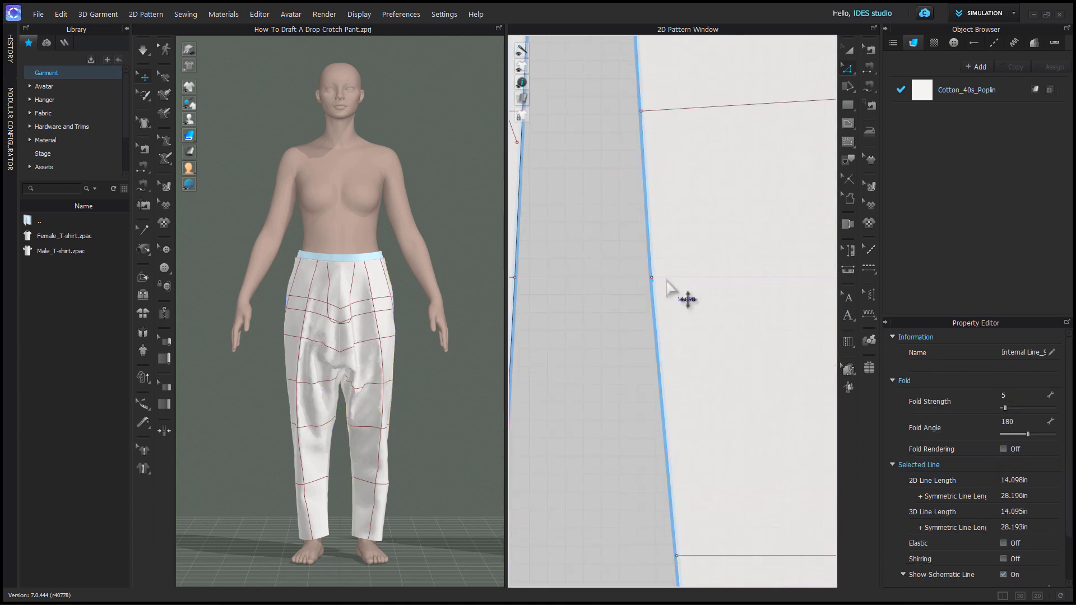
mouse_move(686, 306)
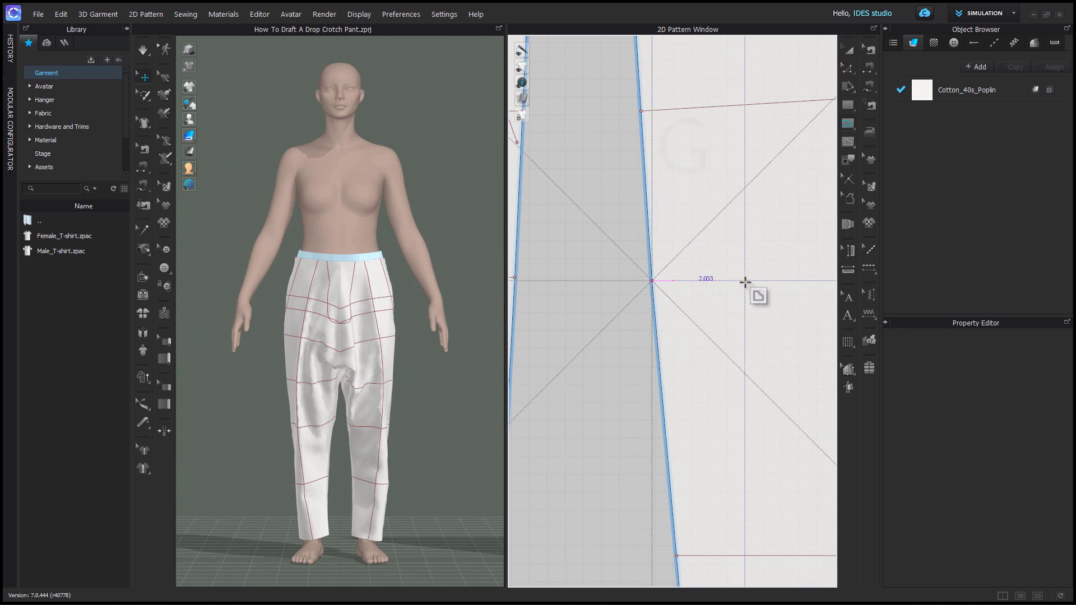
click(686, 280)
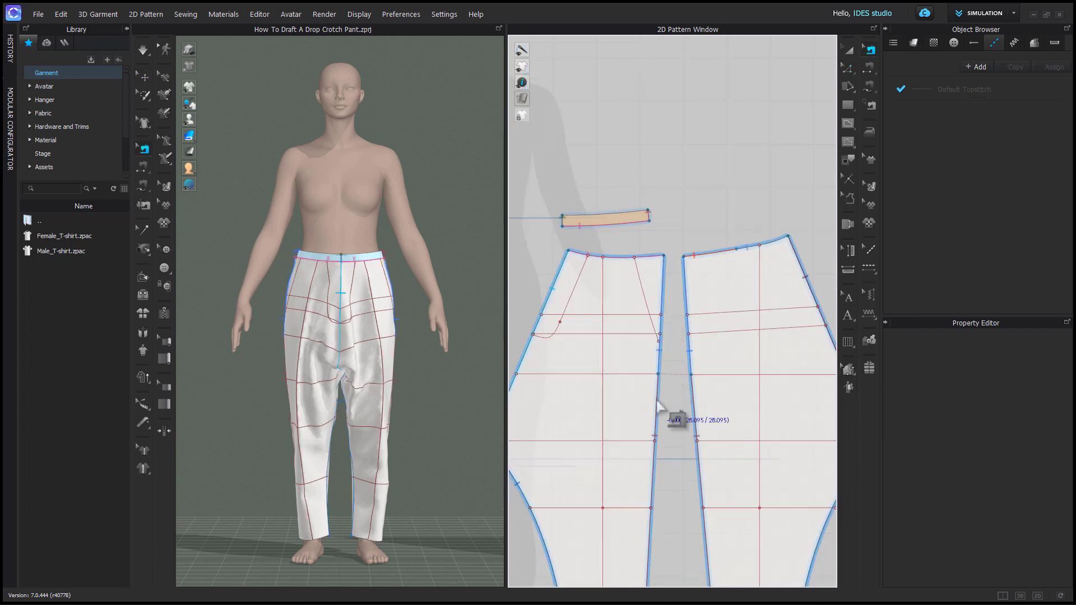
- Compare the upper crotch edges and set the longer one to 10.760 inches
click(682, 374)
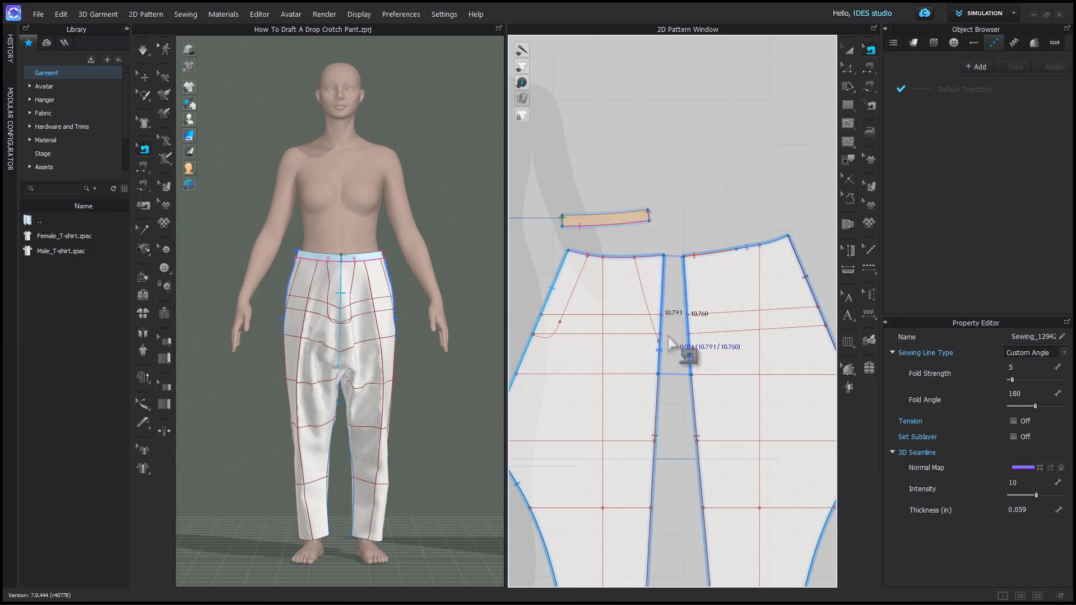
scroll(up, 3)
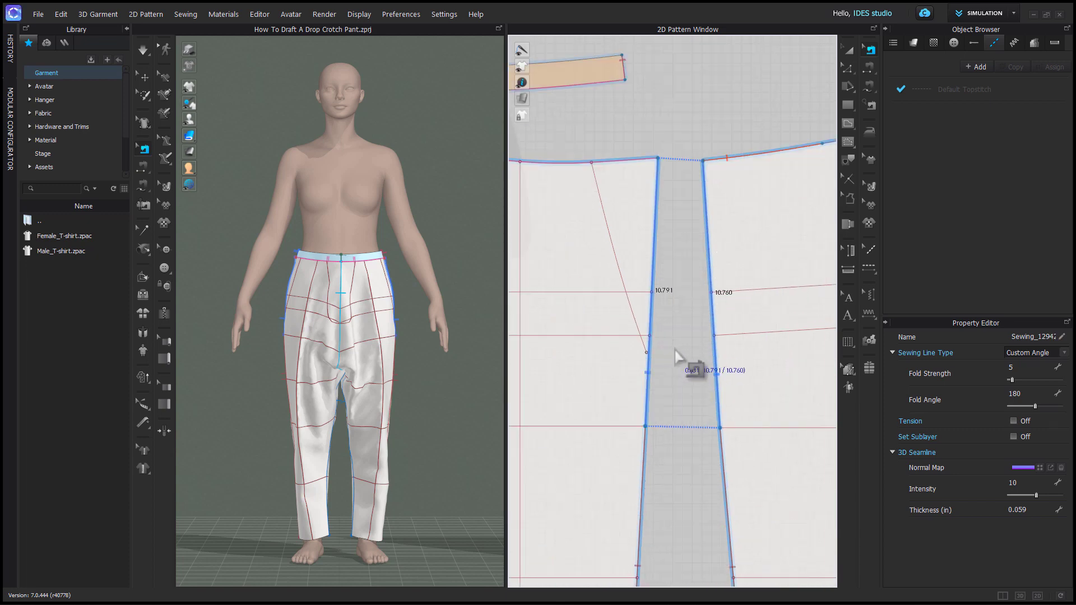
mouse_move(669, 361)
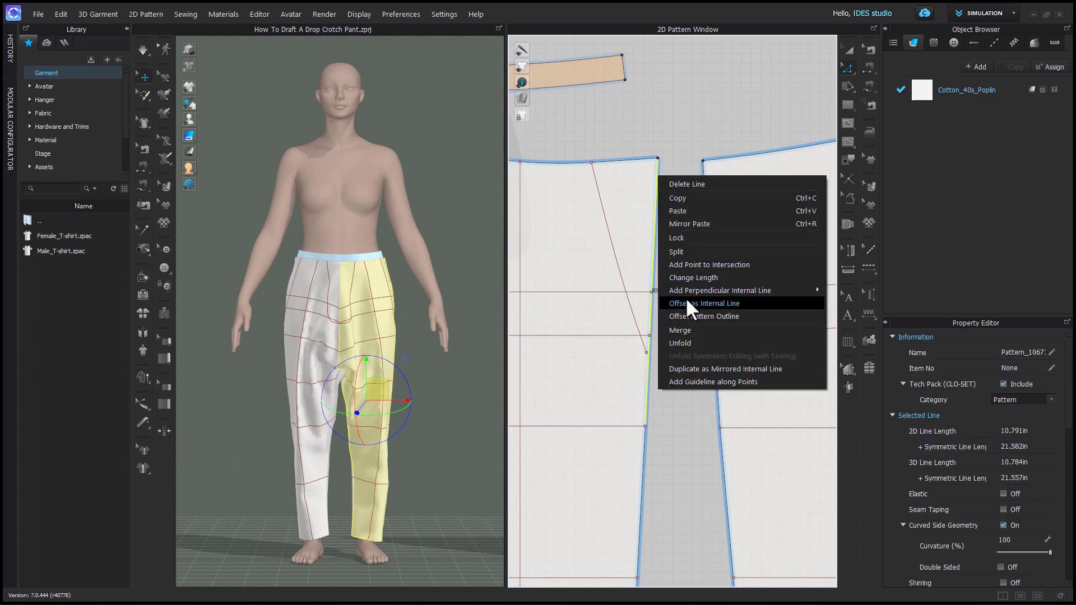
click(694, 278)
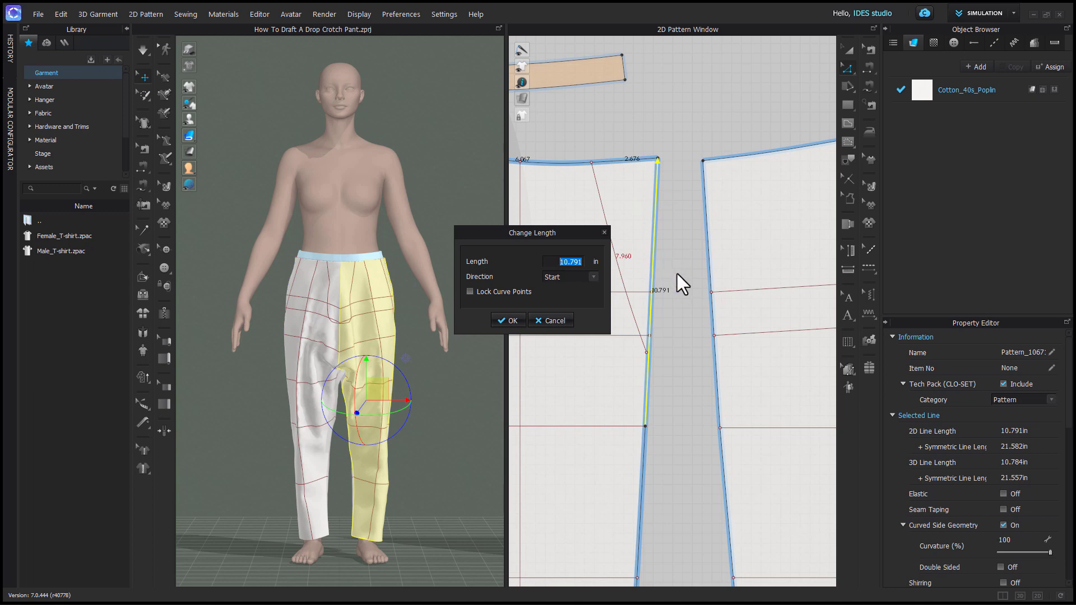
text(10)
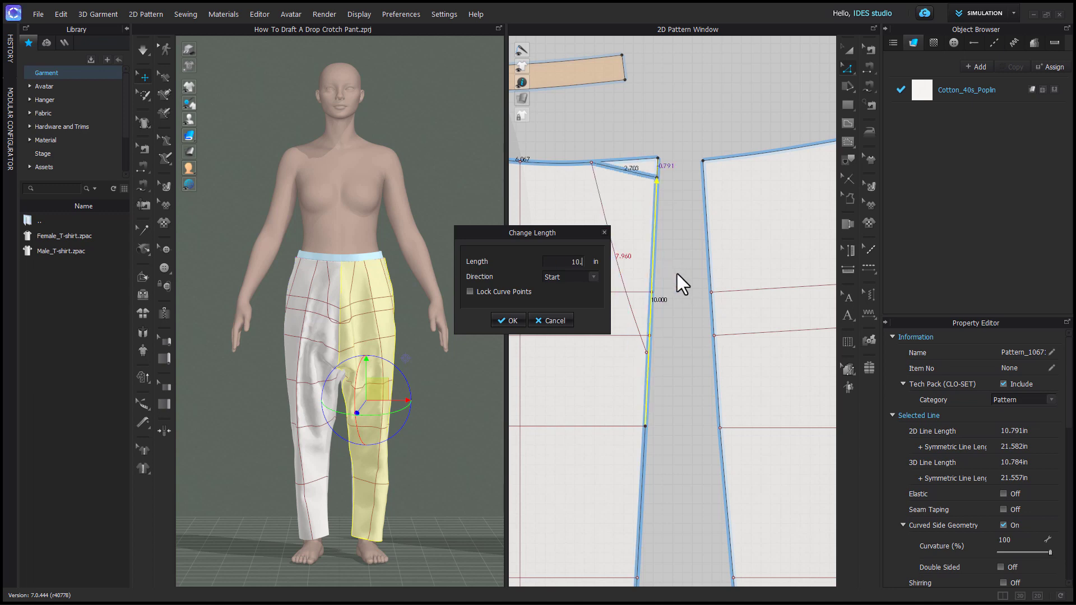
text(10.760)
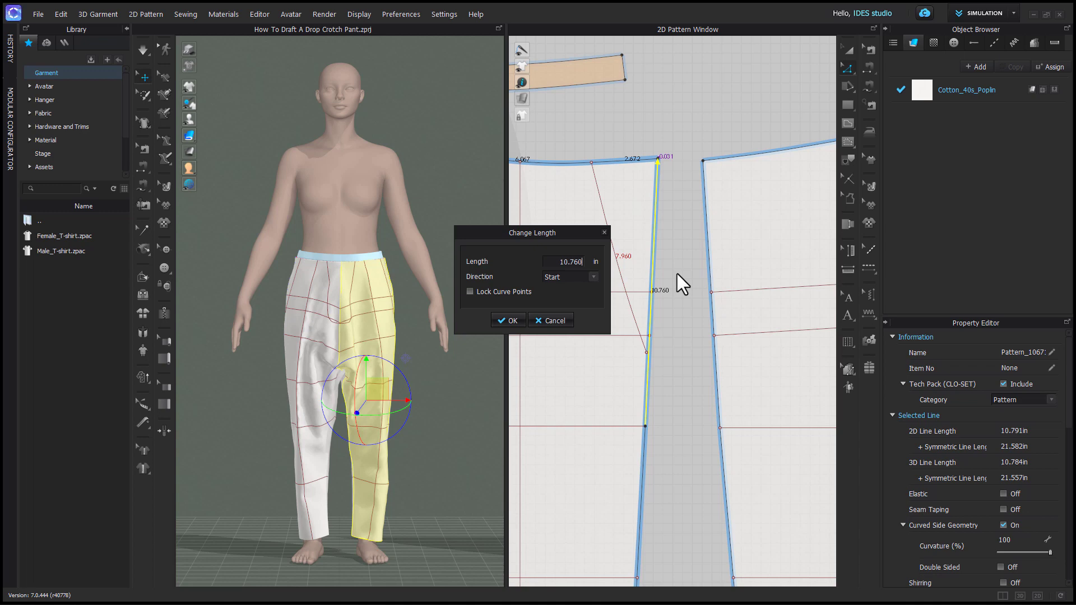
click(508, 320)
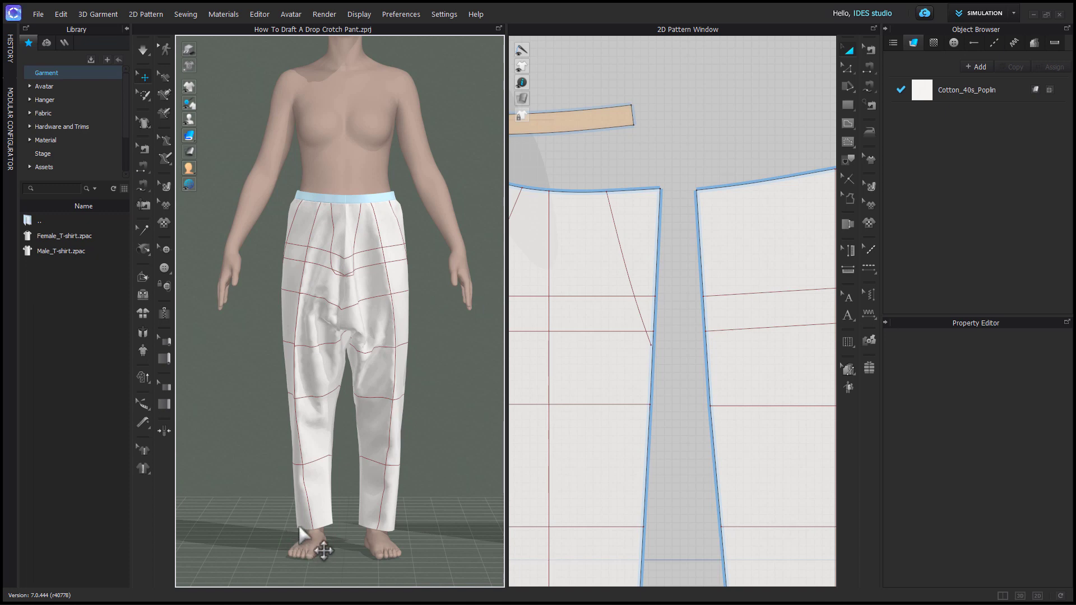
mouse_move(333, 470)
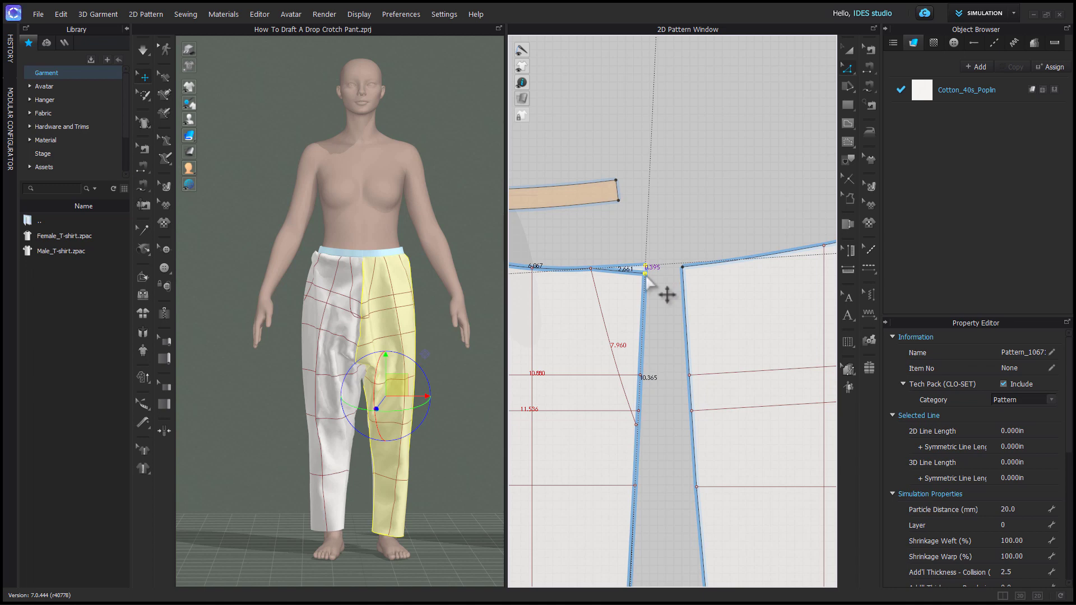
mouse_move(659, 352)
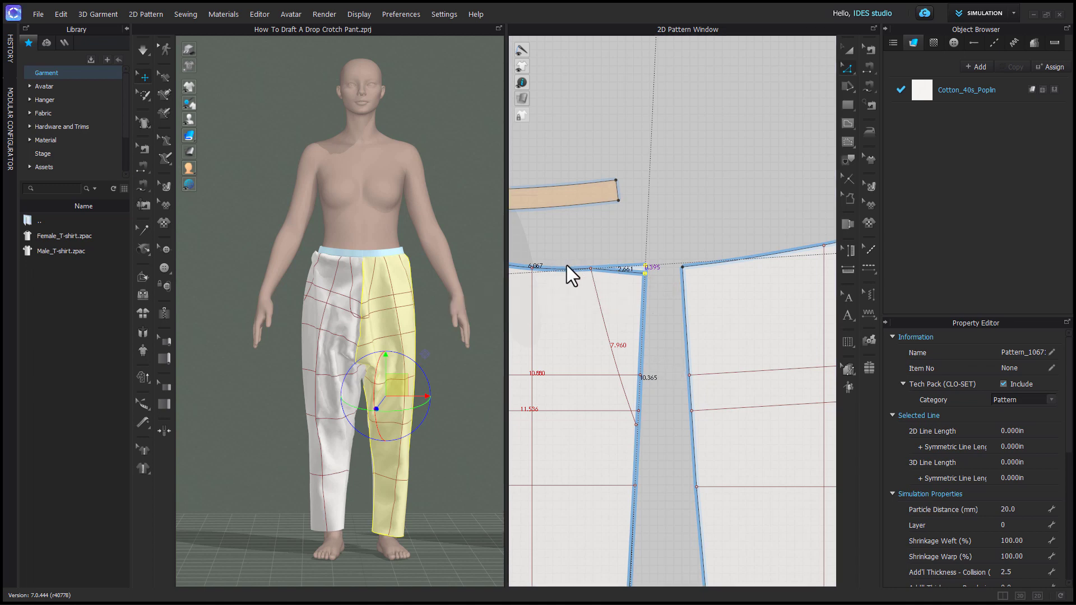
mouse_move(609, 282)
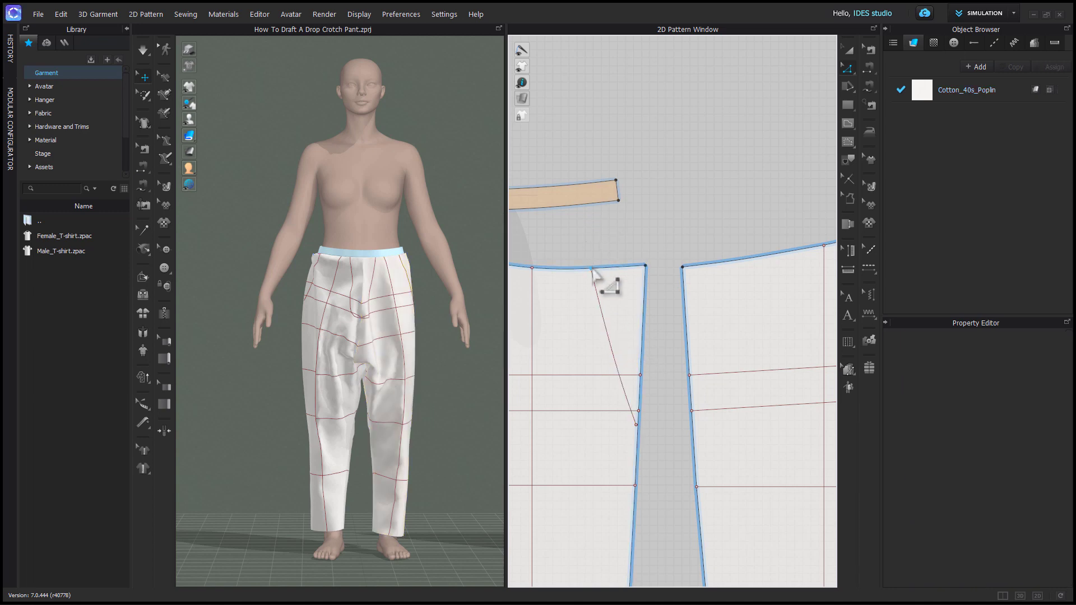
- Select the front piece's slanted internal line and reposition its waistline points
click(609, 281)
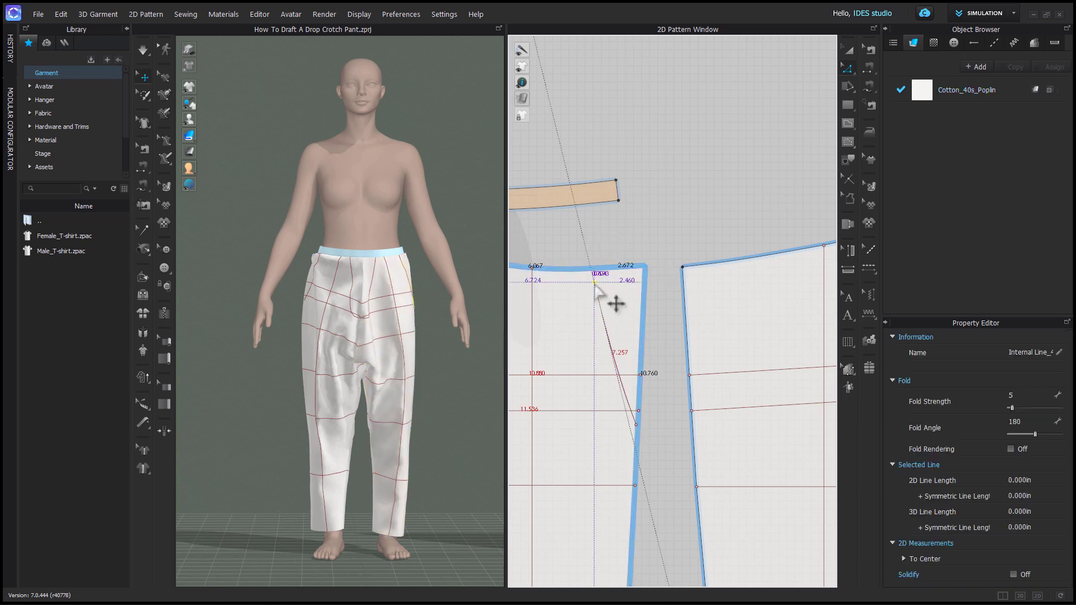
click(666, 381)
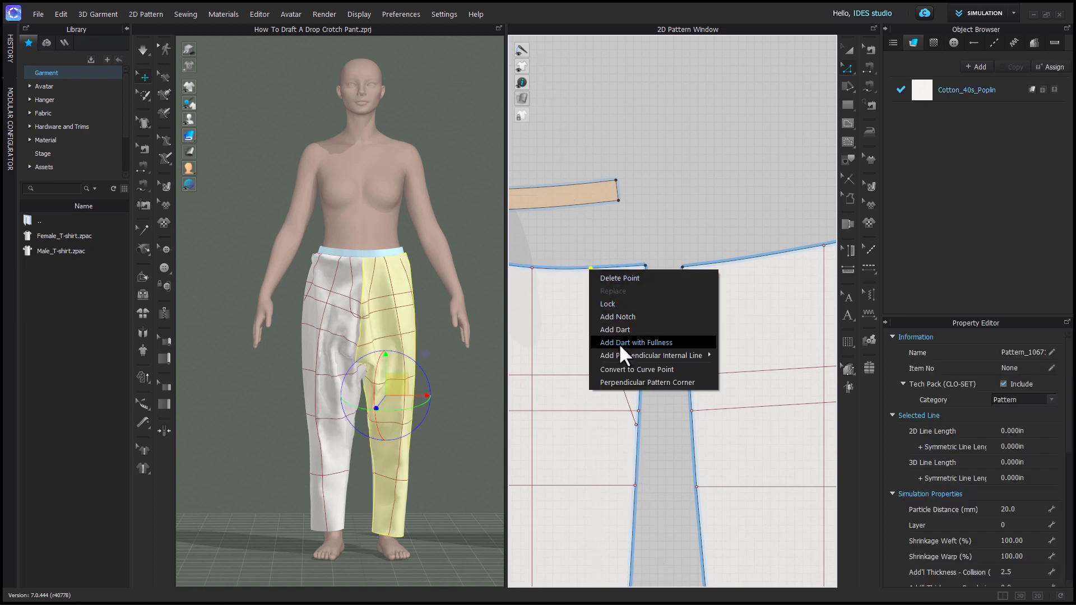
click(635, 343)
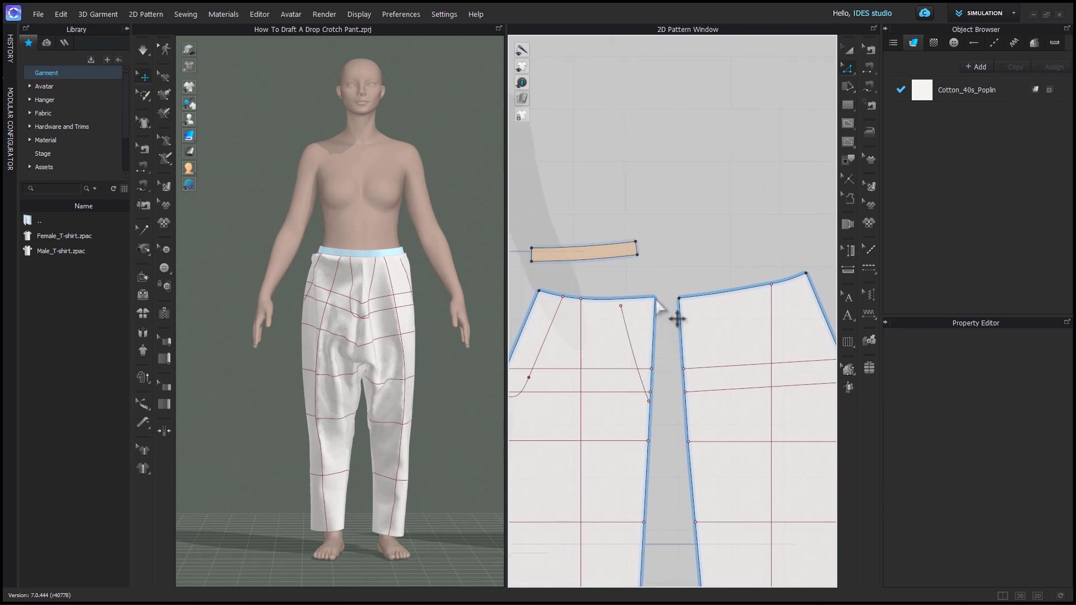
click(587, 323)
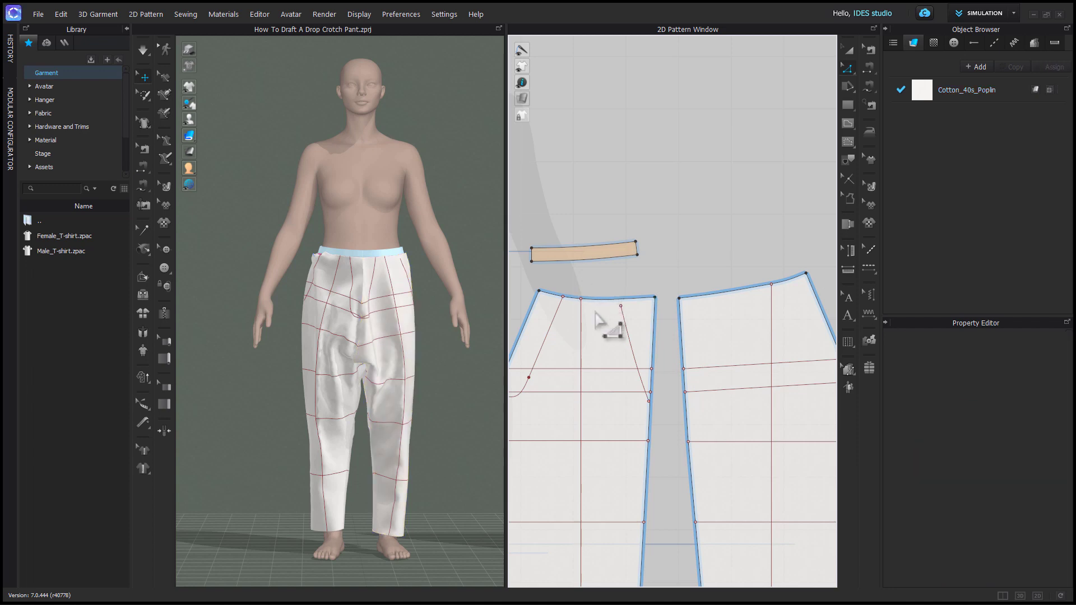
- Lower the front piece's centre-front waist corner by about 0.37 inch
key(x)
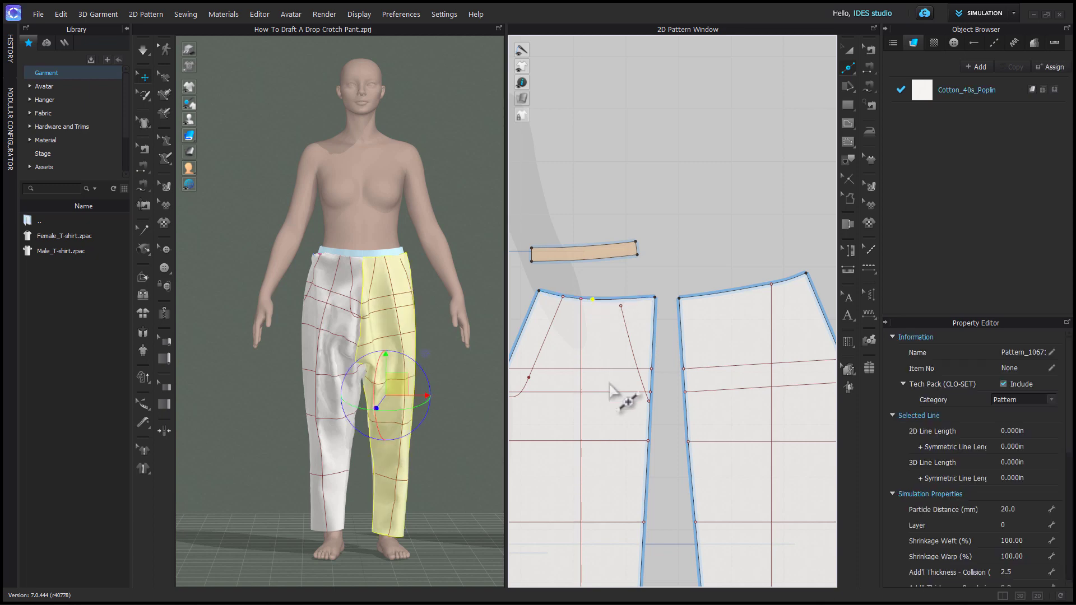
mouse_move(676, 315)
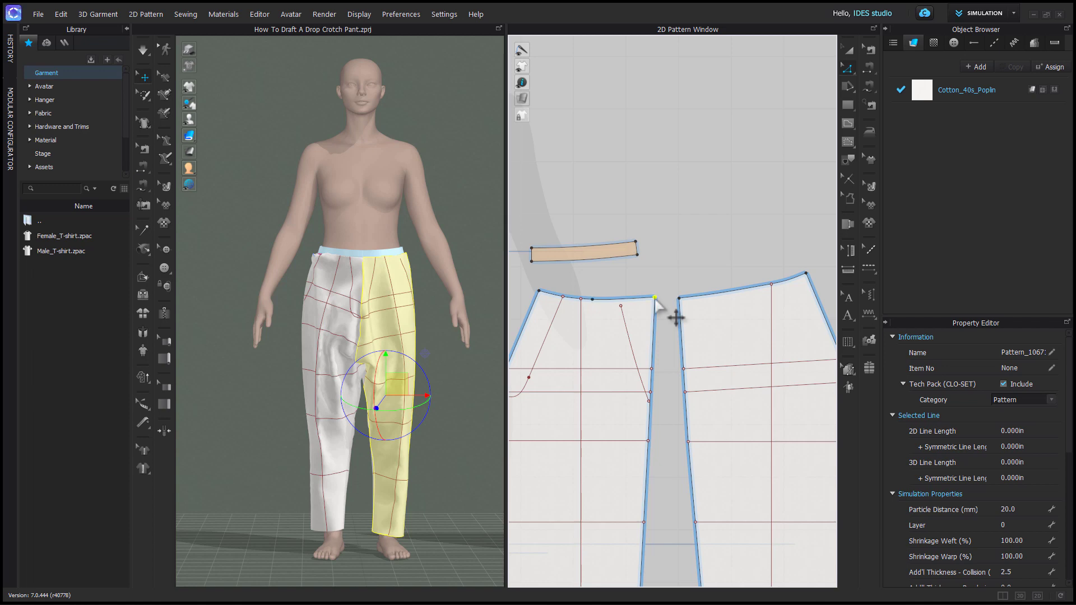
click(676, 299)
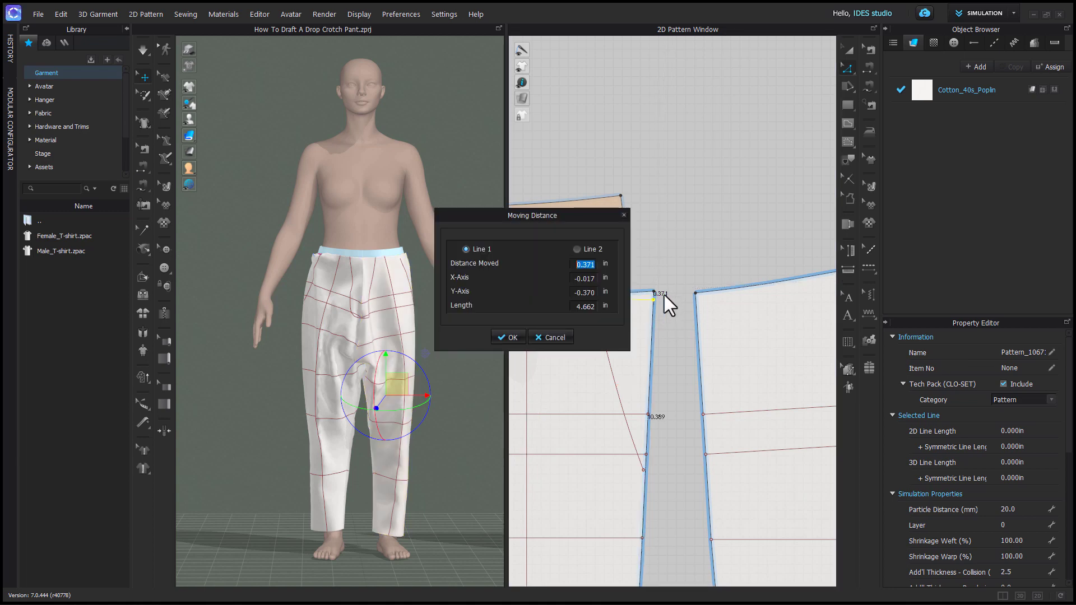
click(508, 337)
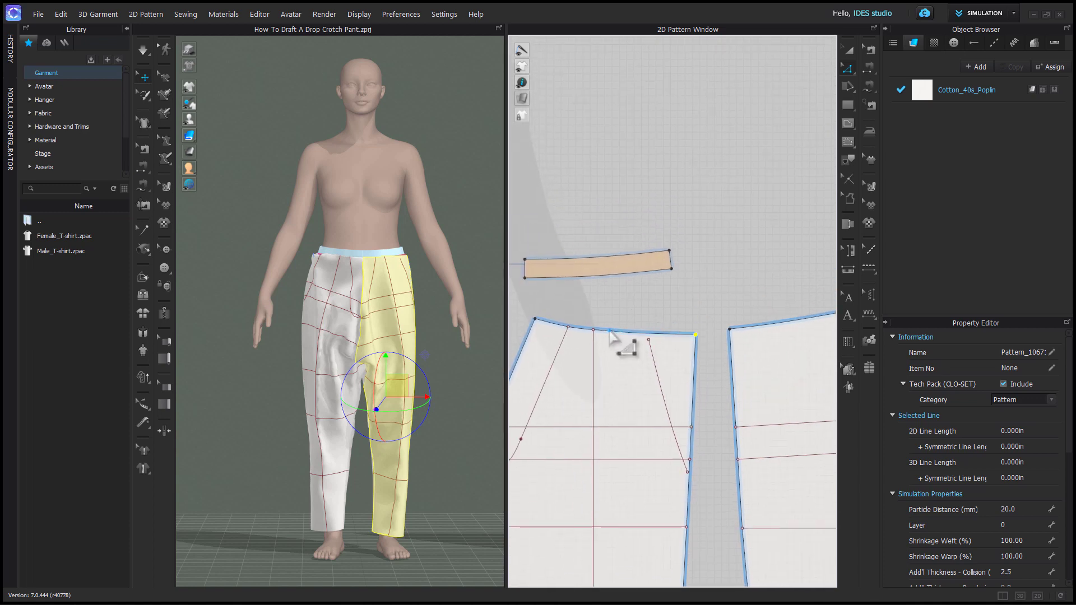
right_click(609, 332)
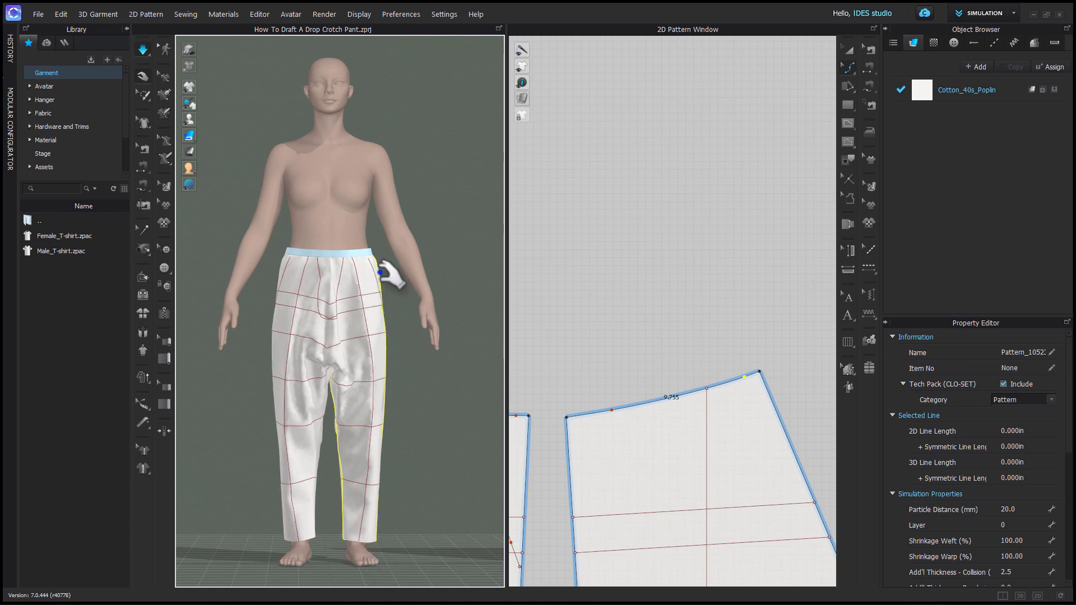
- Convert the back waist corner to a curve point and drop it about 0.4 inch
click(361, 309)
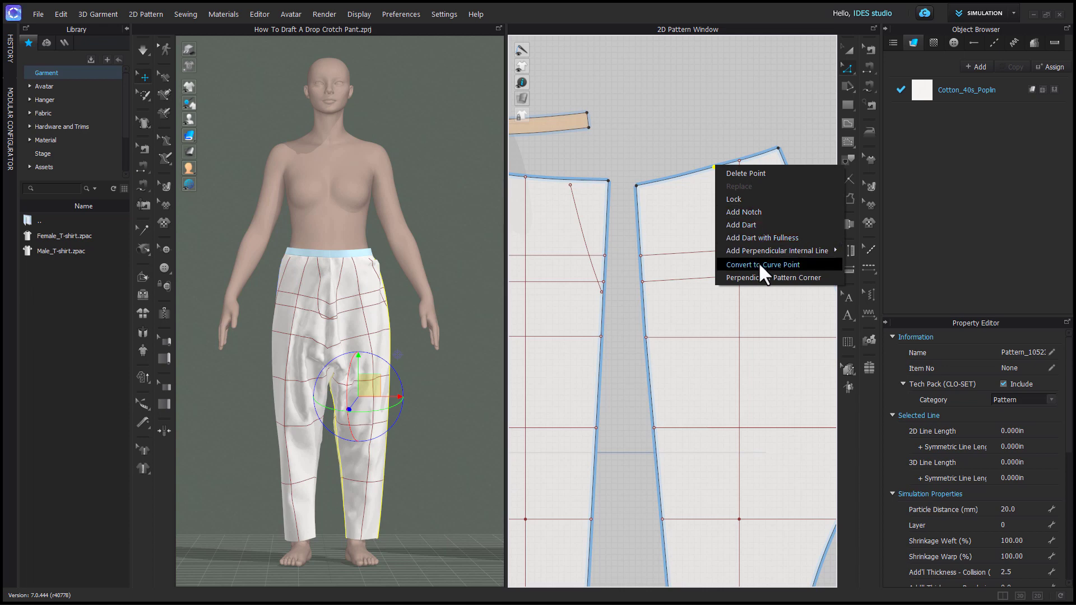
click(762, 264)
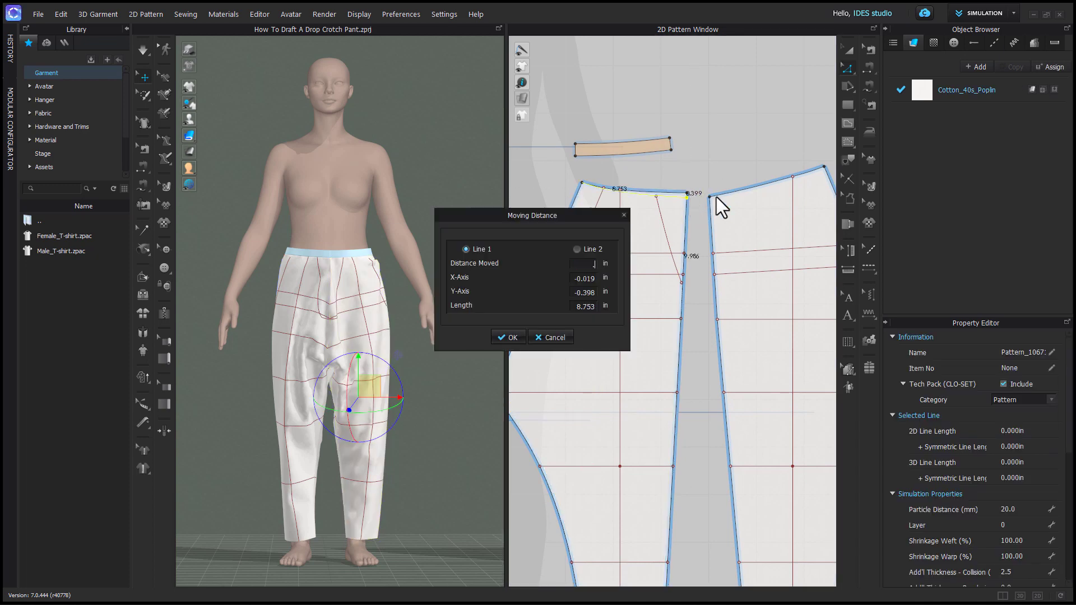
click(508, 337)
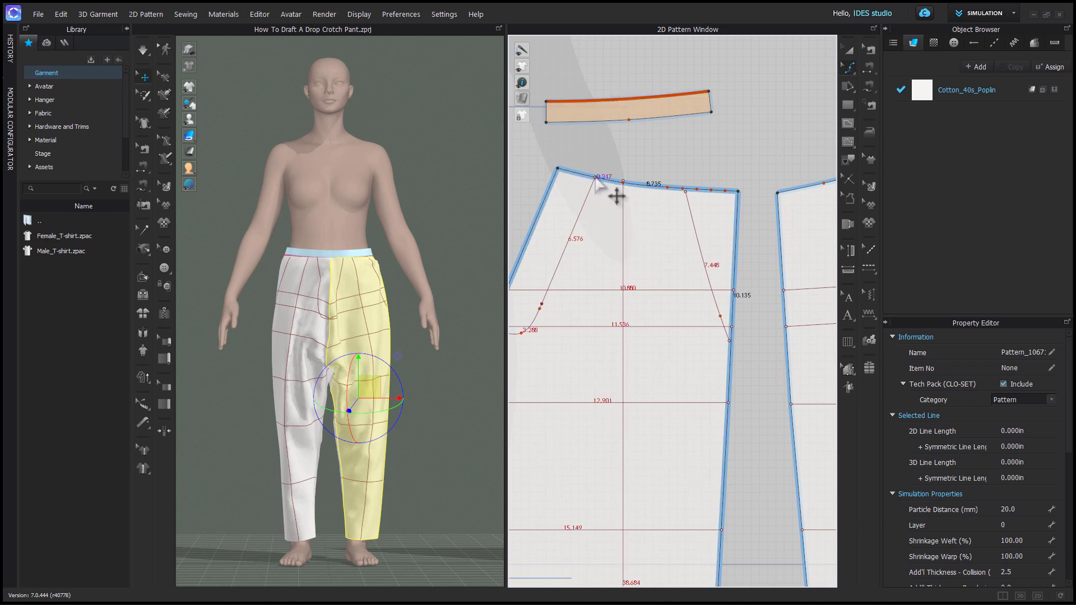
scroll(up, 3)
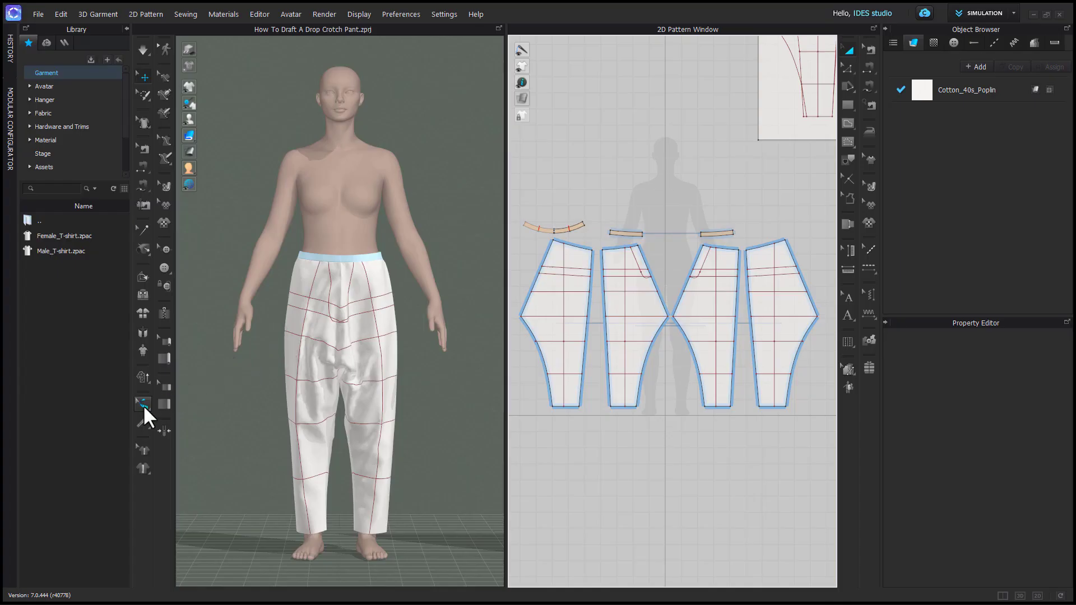
- Start the 3D Garment Circumference Measure around the pants waistline, about 31.285 in
click(143, 403)
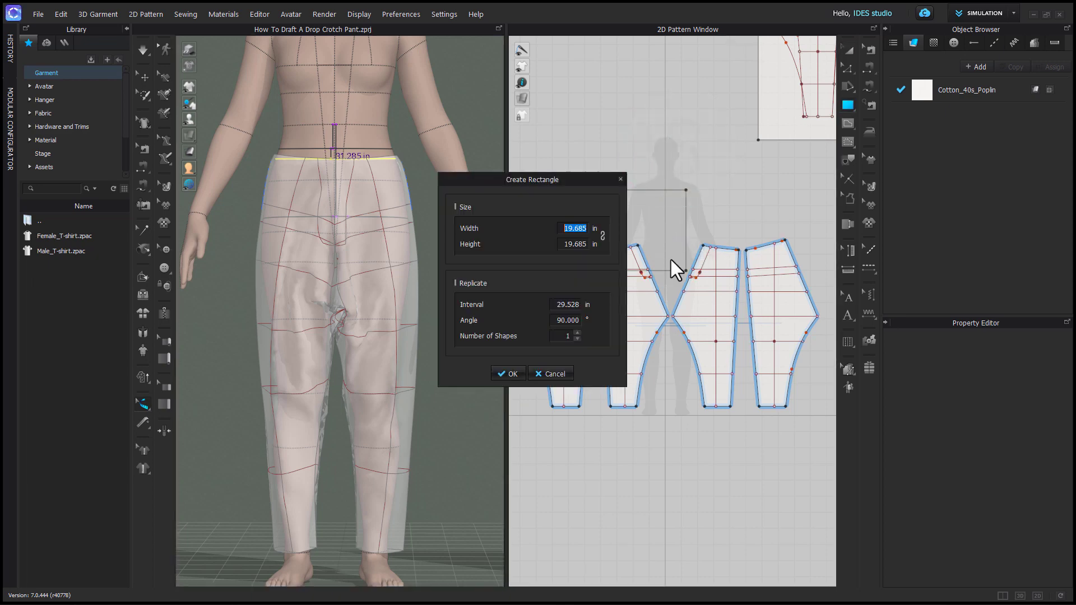
- Create a 31 by 1 inch rectangle and give it particle distance 5.0
text(31.000)
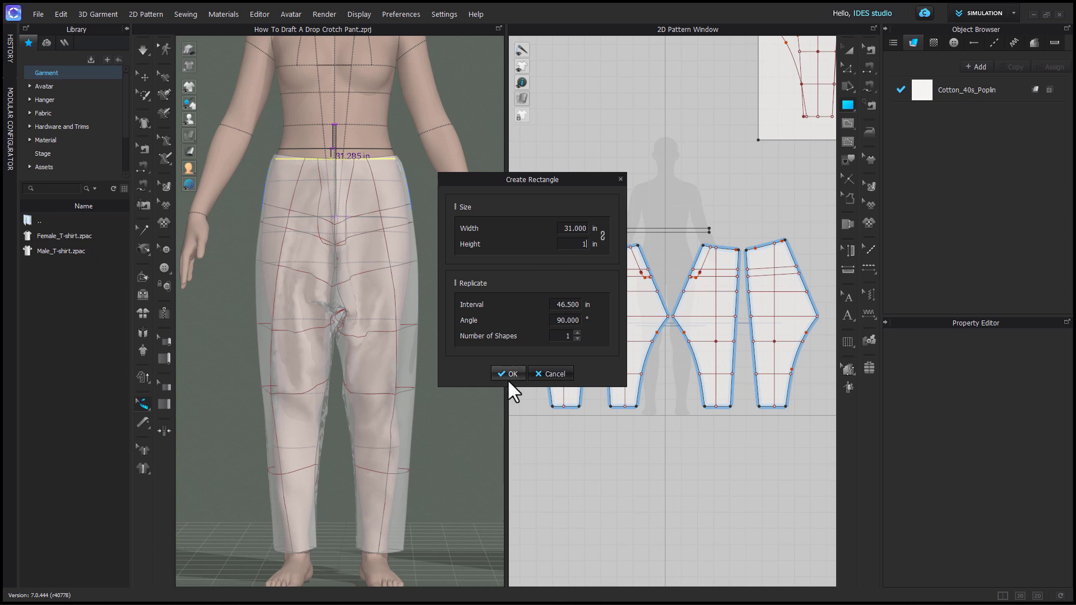
click(507, 373)
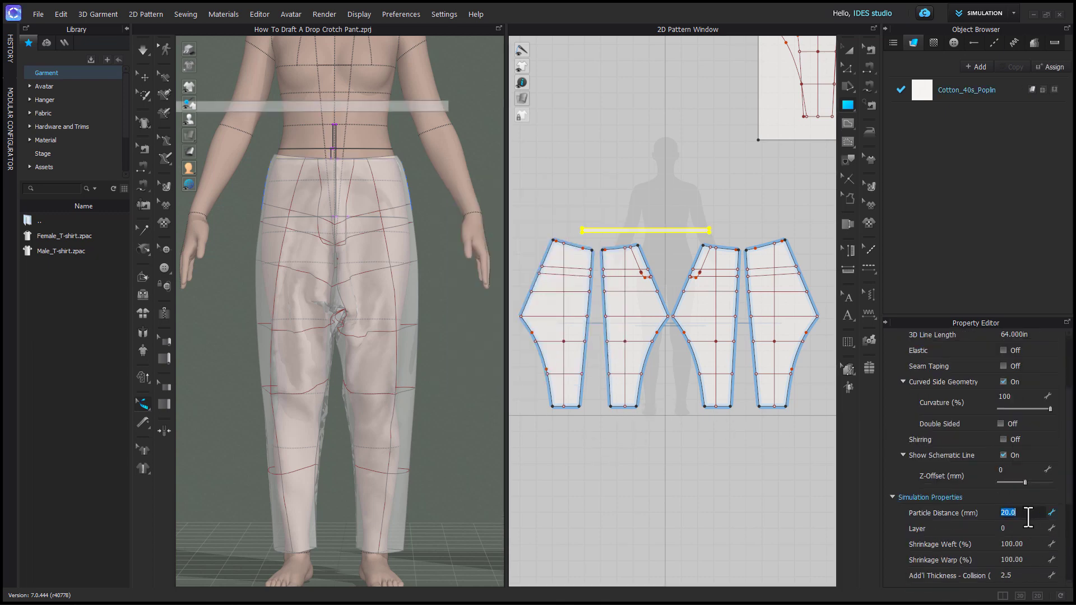
text(5.0)
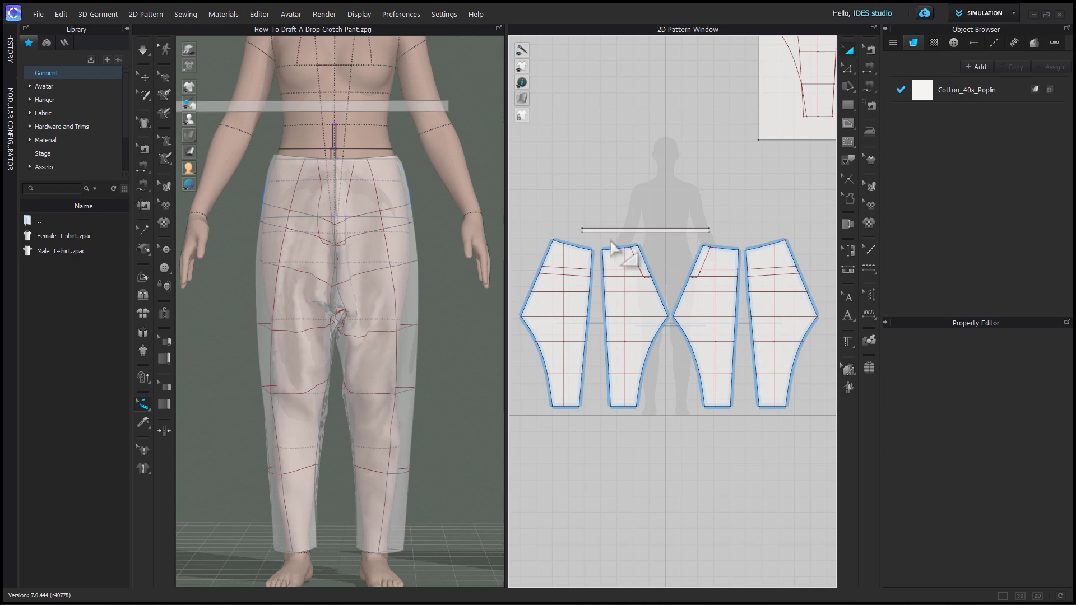
mouse_move(614, 252)
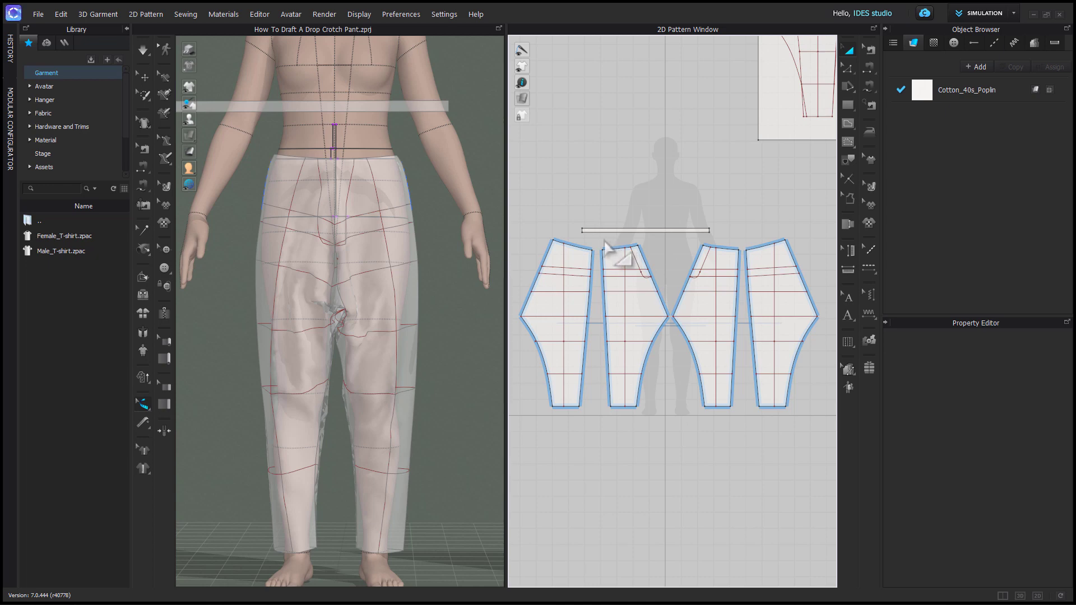
mouse_move(606, 257)
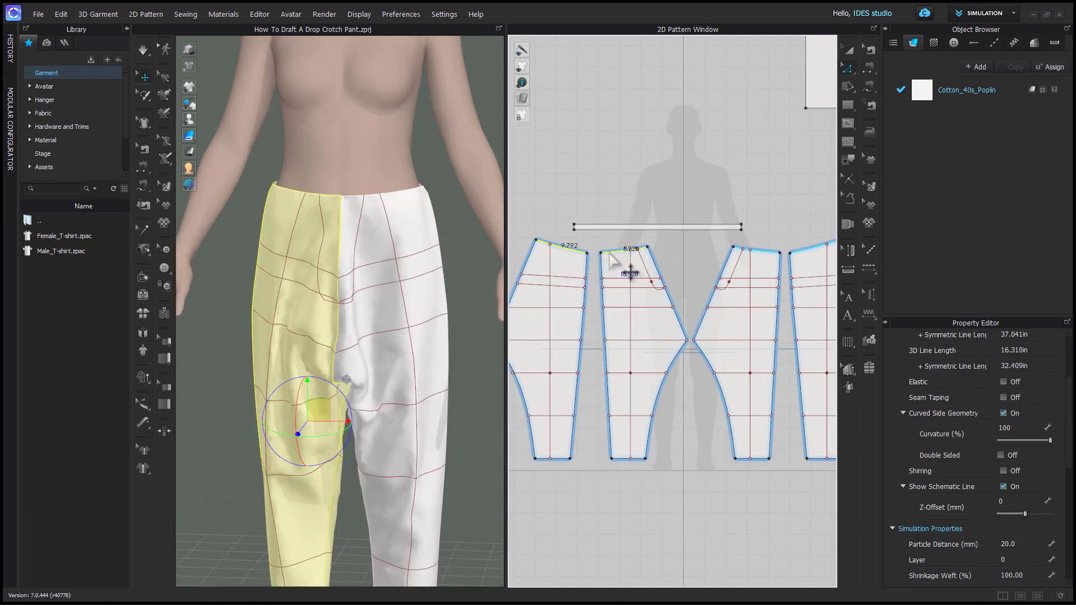
- Offset the front waistline as a 1 in internal line extended to the edges
right_click(630, 261)
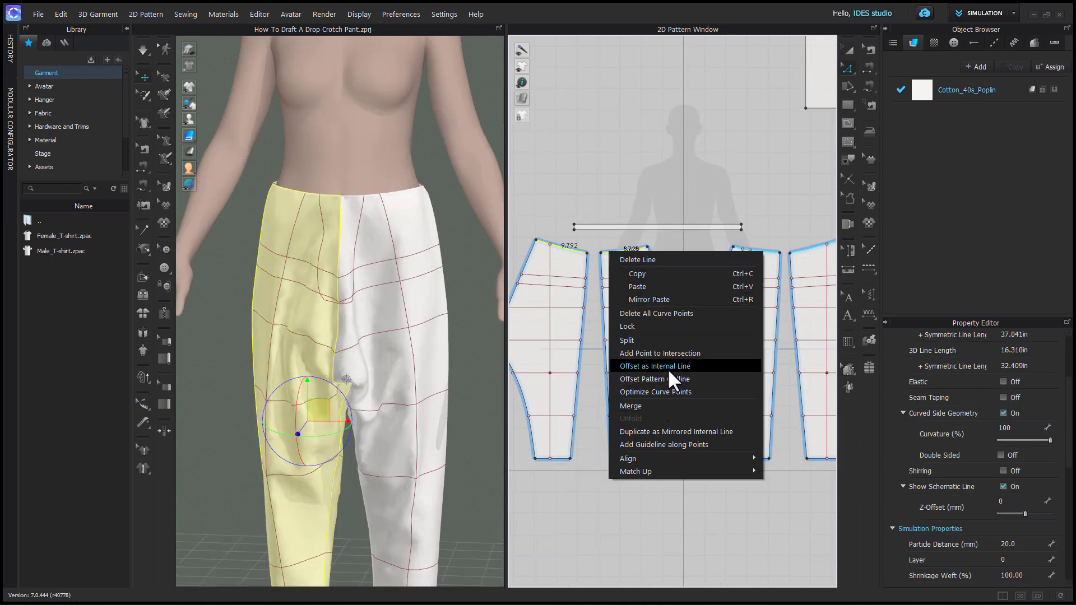
click(653, 366)
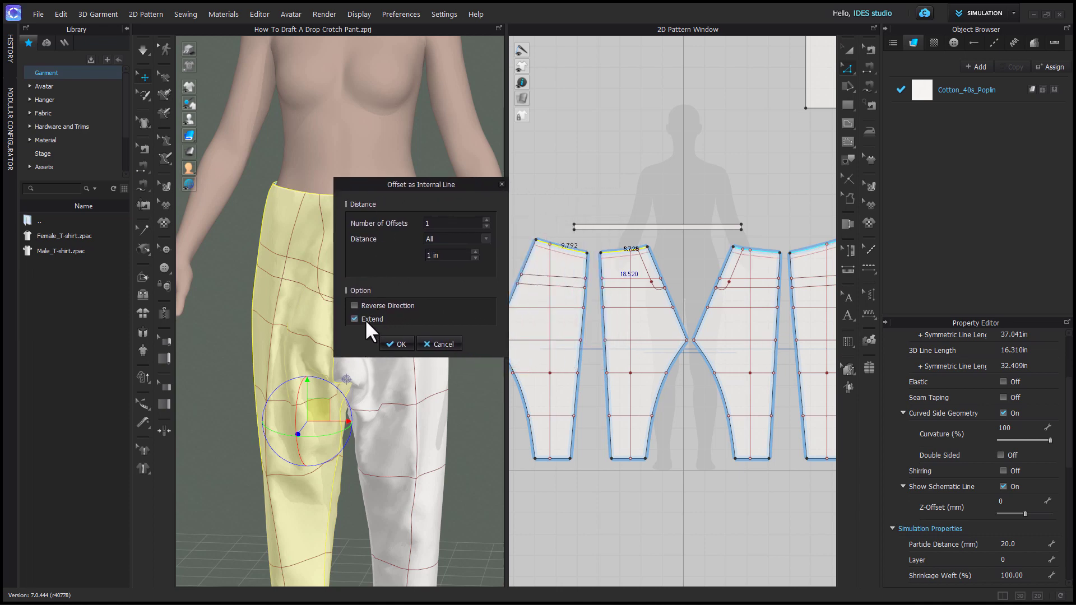
mouse_move(583, 278)
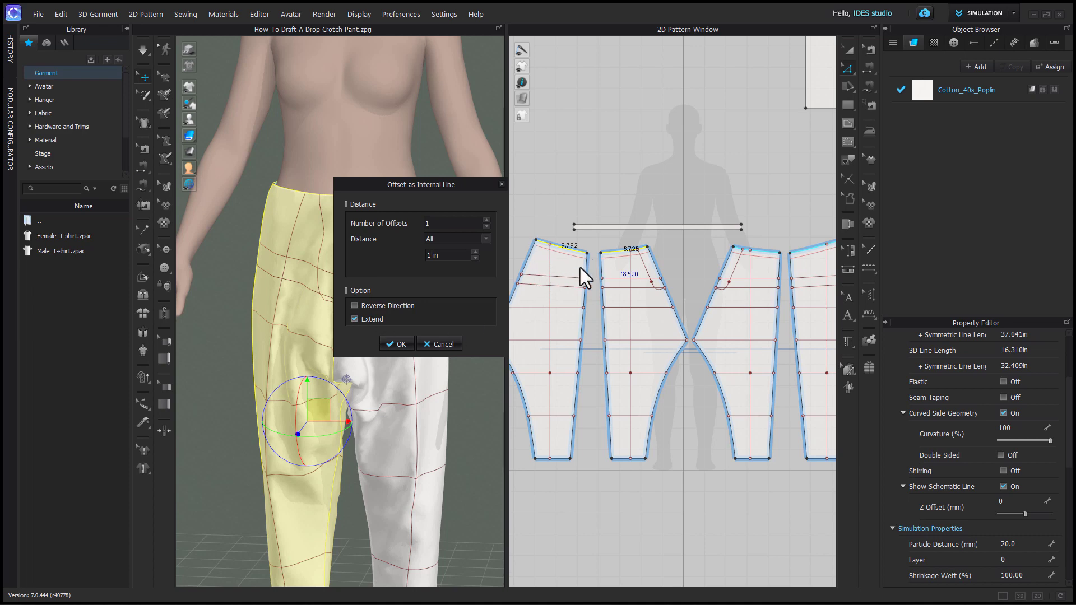
click(396, 343)
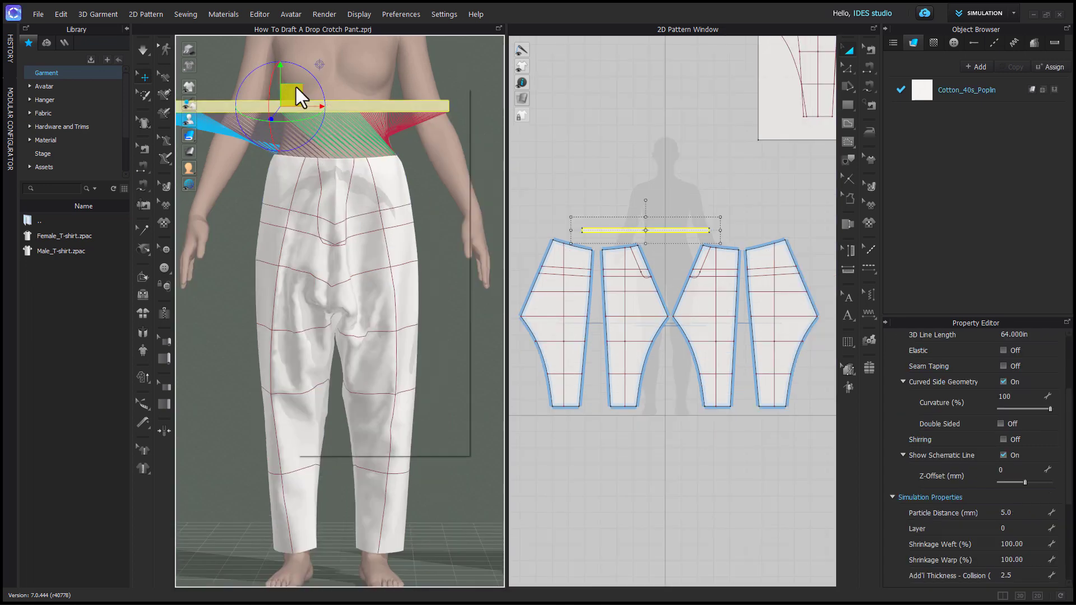
- Superimpose the waistband piece under the pants pieces
right_click(299, 95)
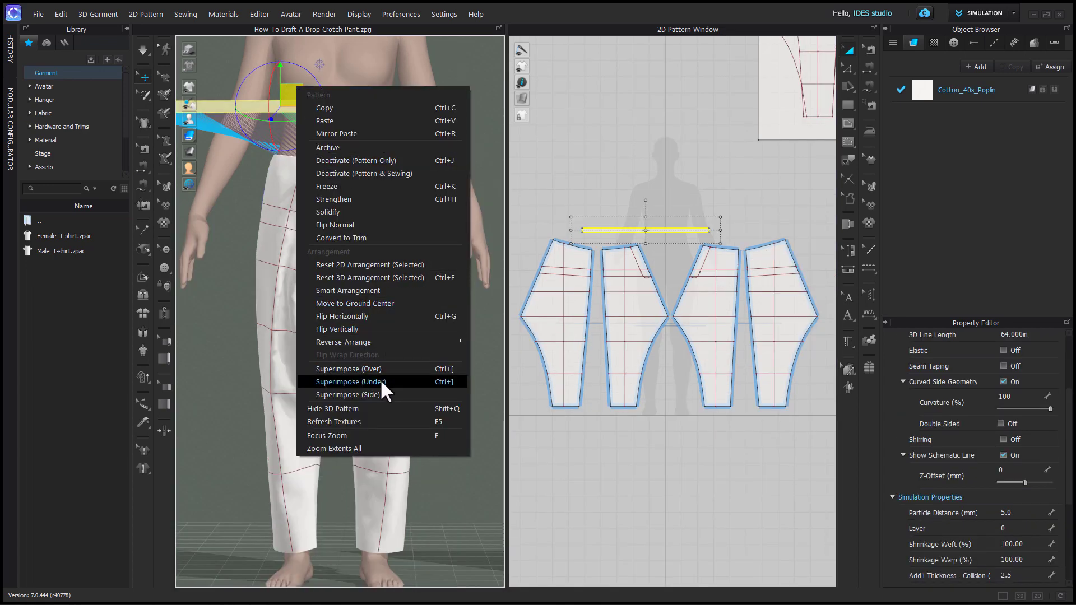
click(351, 382)
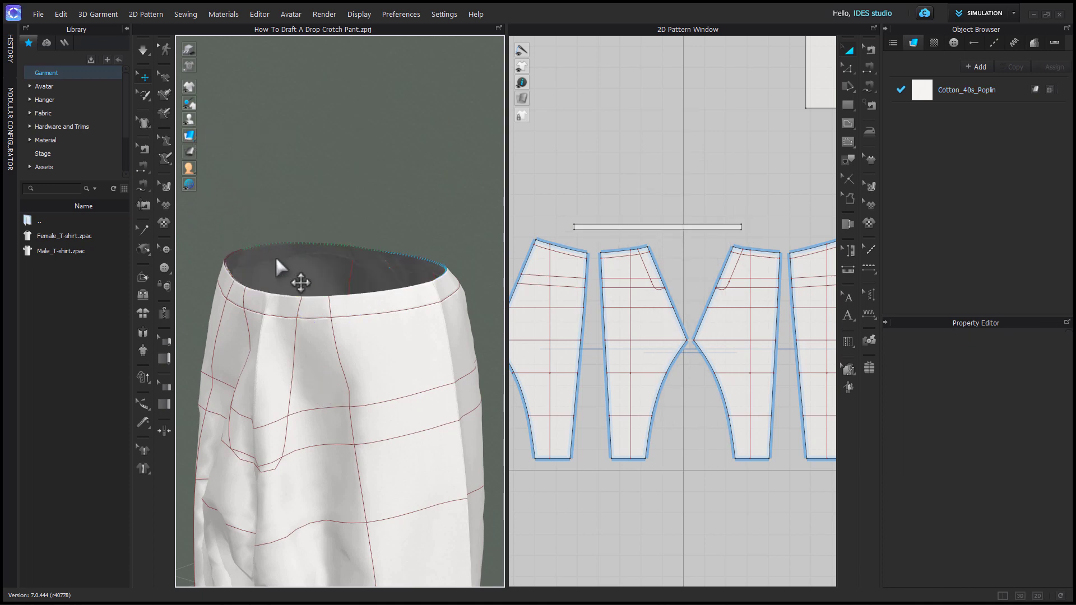
mouse_move(270, 263)
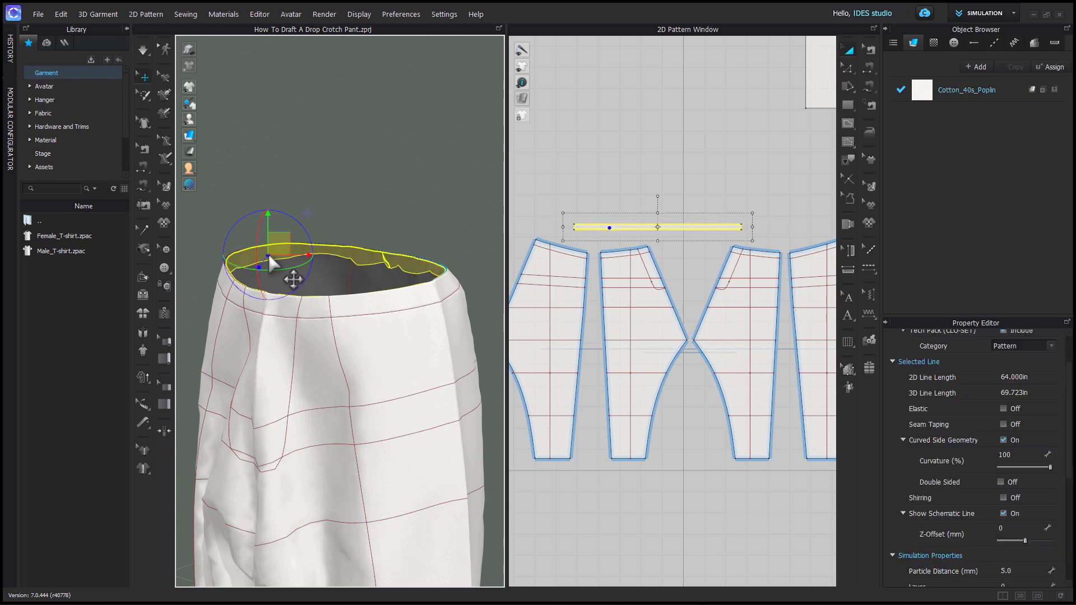
mouse_move(409, 223)
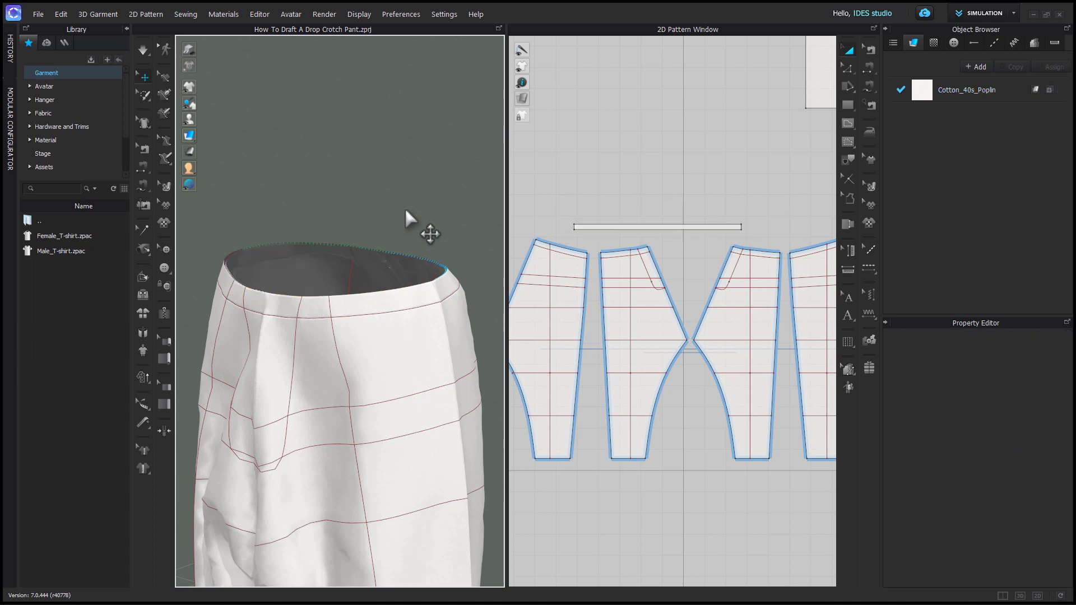
mouse_move(355, 366)
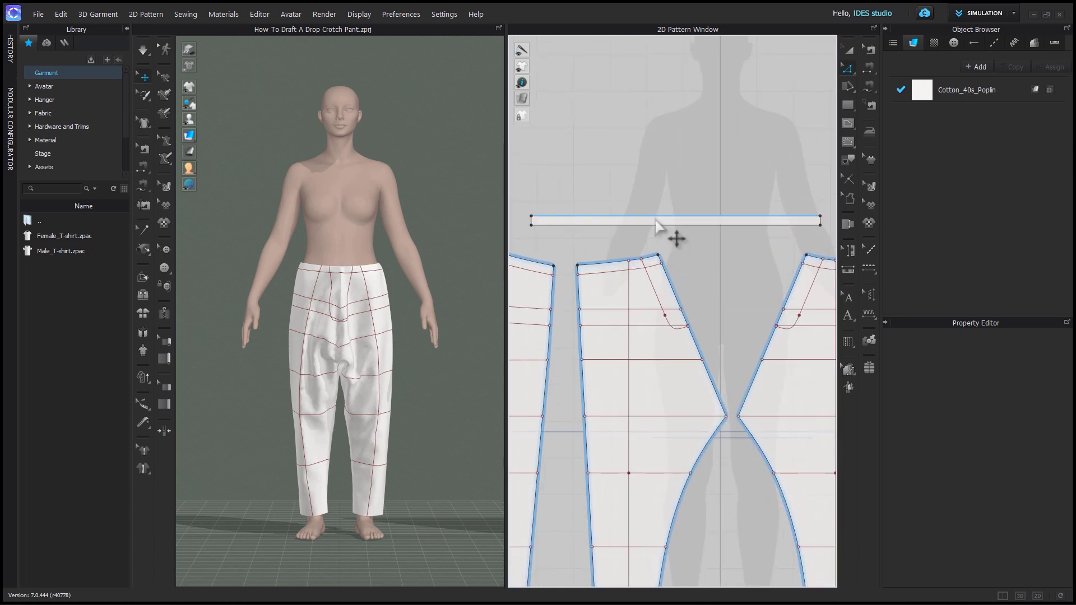
- Make the waistband's long edge elastic (strength 10, ratio 100) and sew it to the pants waist
click(672, 219)
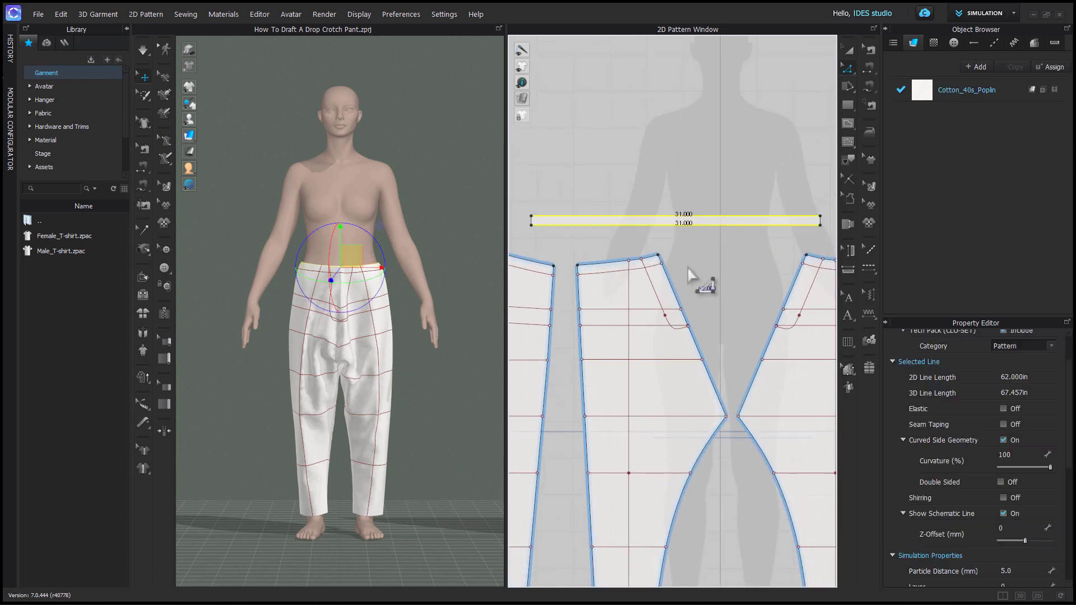
click(1003, 409)
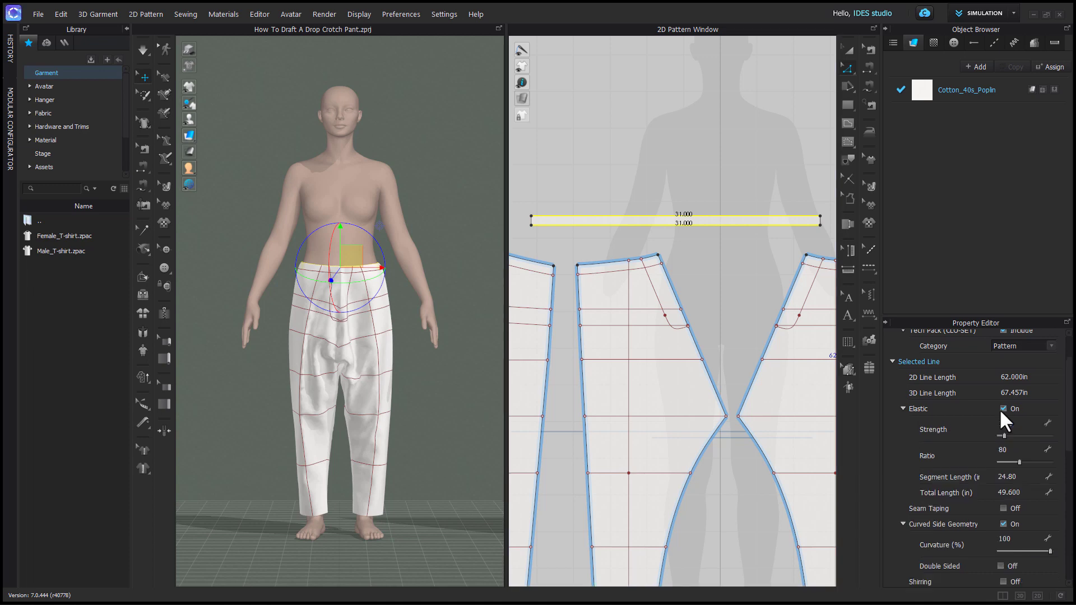
click(1022, 429)
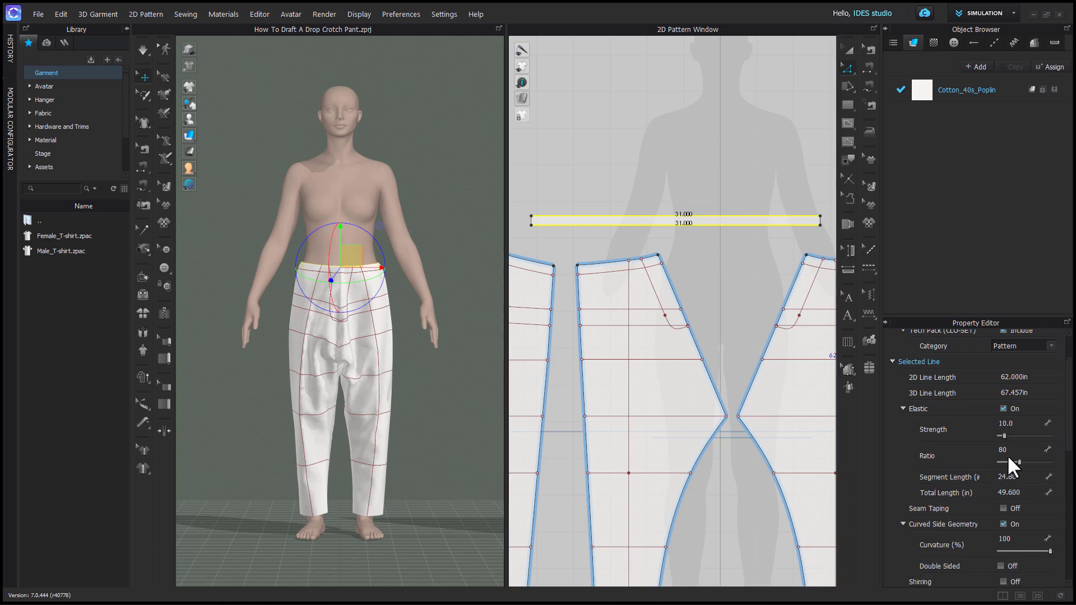
click(1019, 455)
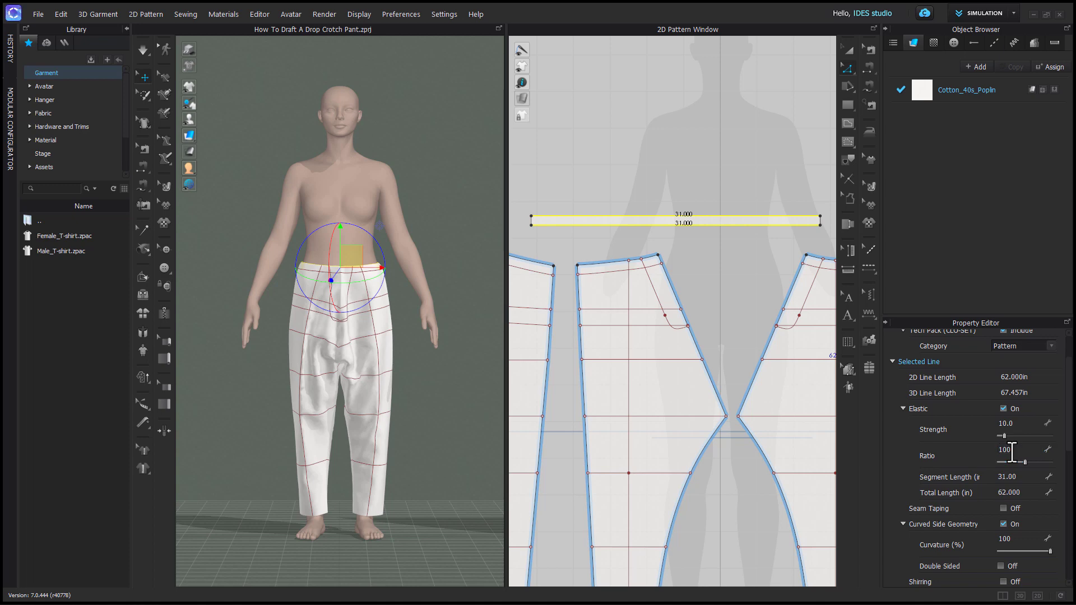
mouse_move(976, 71)
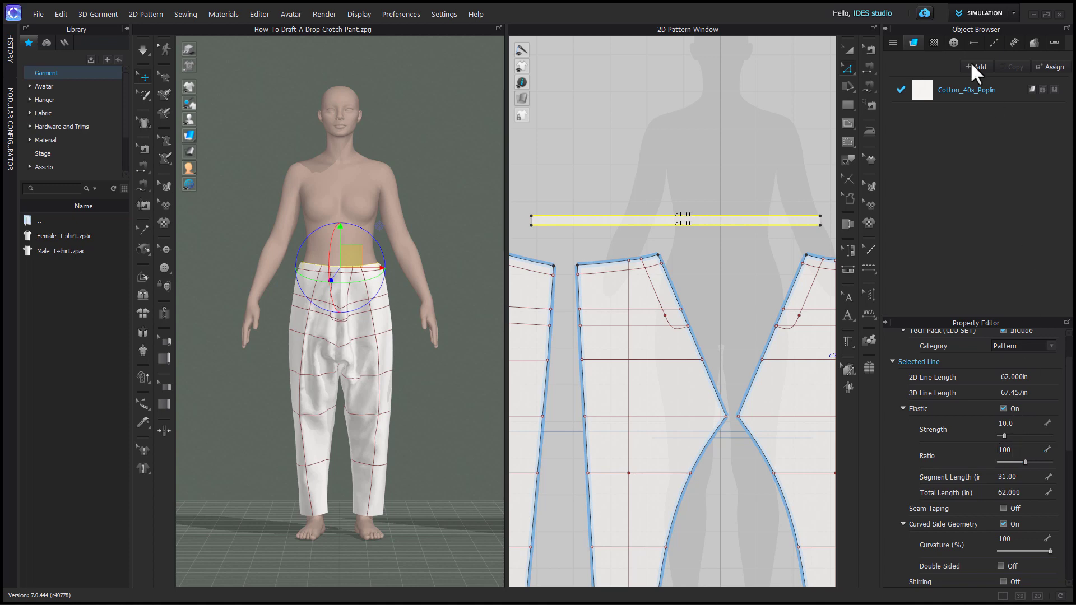
mouse_move(987, 128)
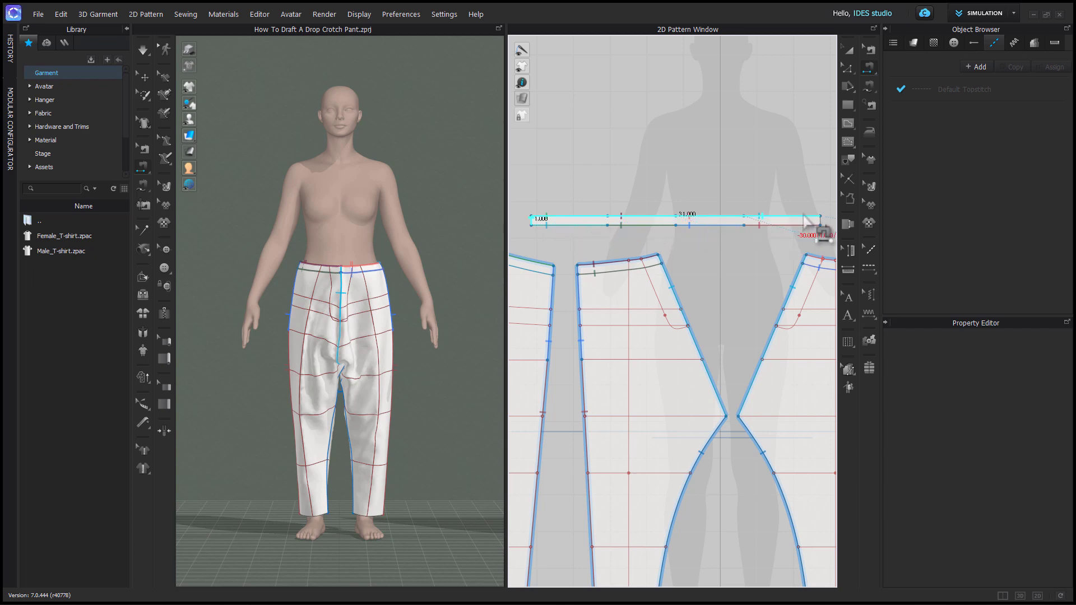
click(679, 222)
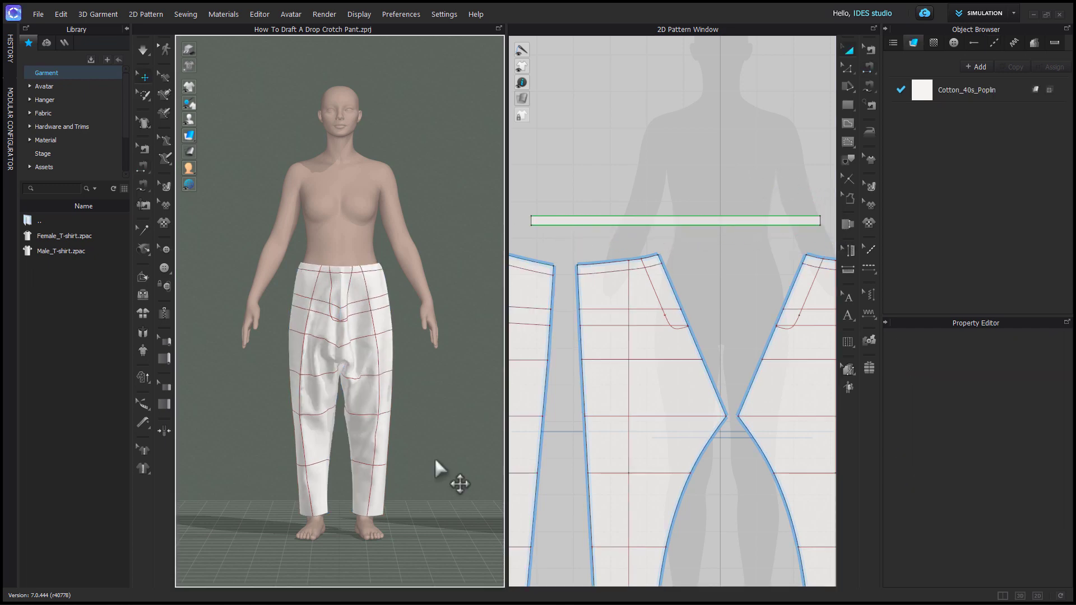
- Select the avatar and focus the view on the waist while the waistband settles
click(339, 199)
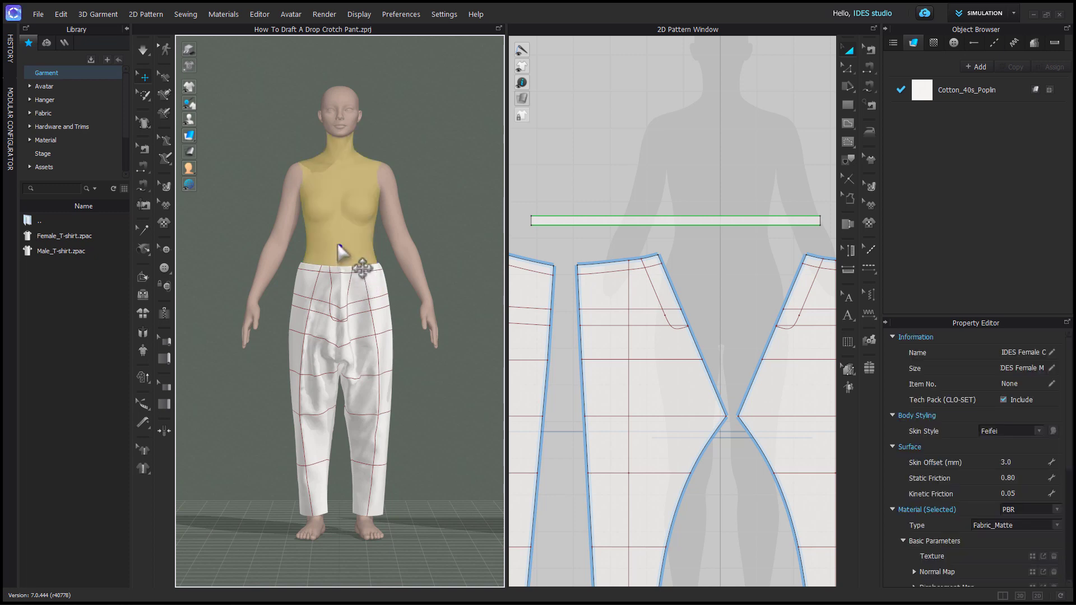
mouse_move(897, 491)
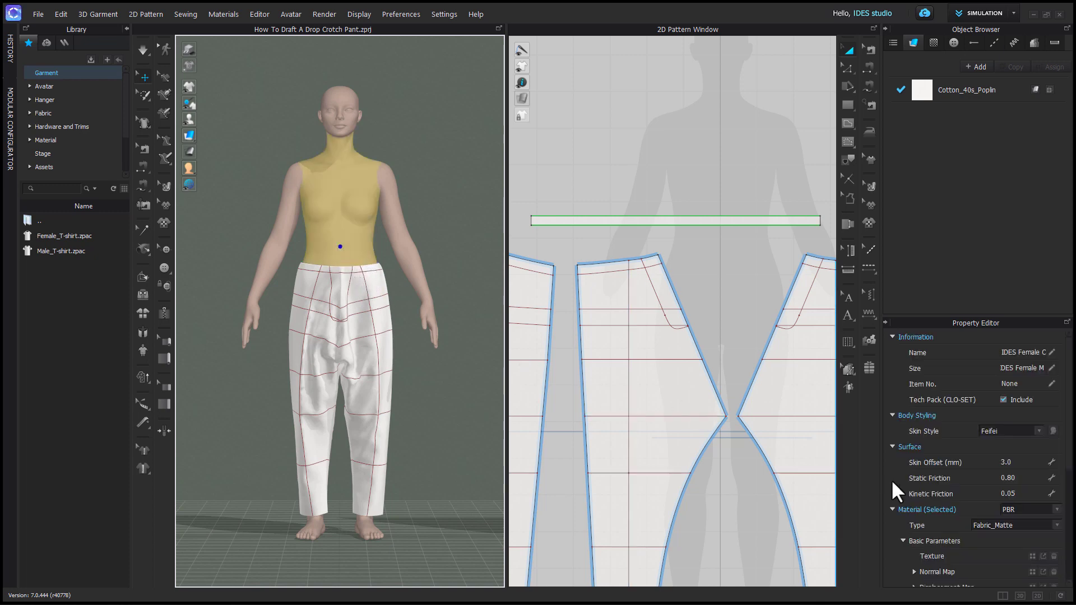
double_click(1009, 493)
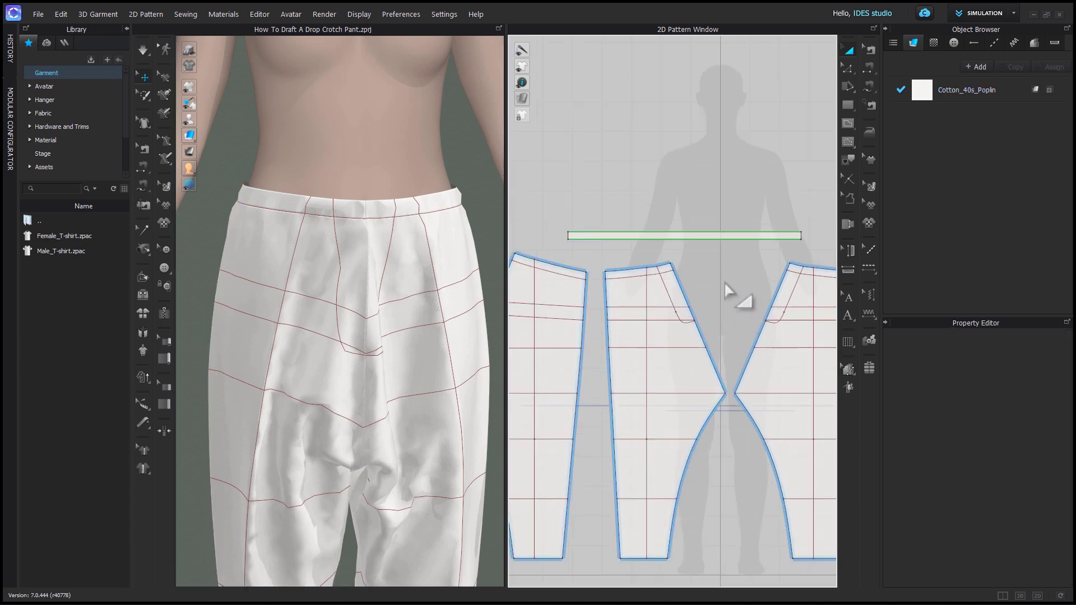
mouse_move(716, 270)
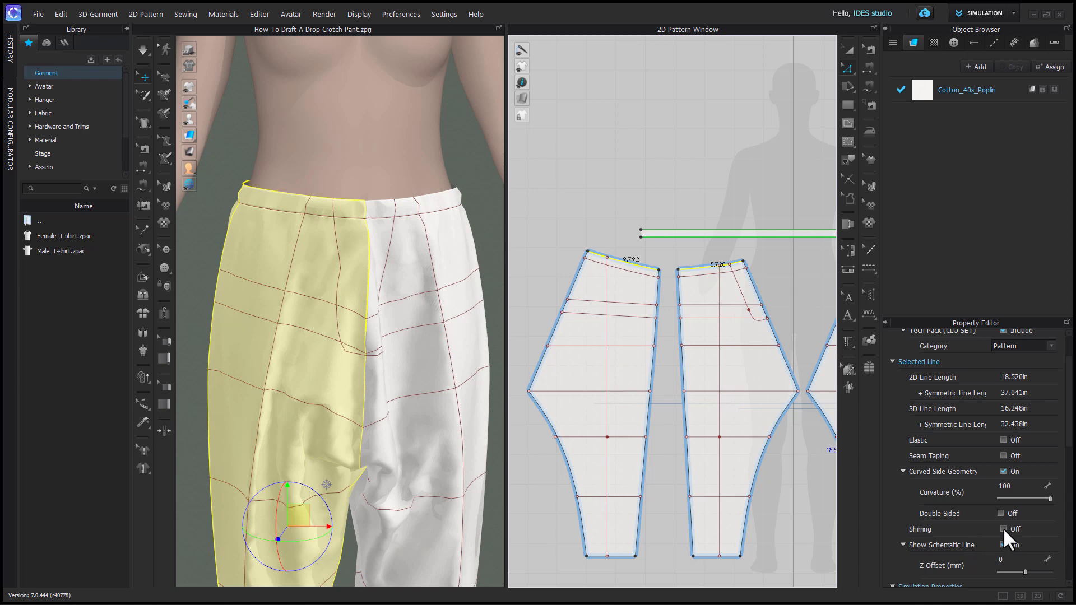
- Enable shirring on the pants waist edges and set its height to 1.0 in
click(1002, 529)
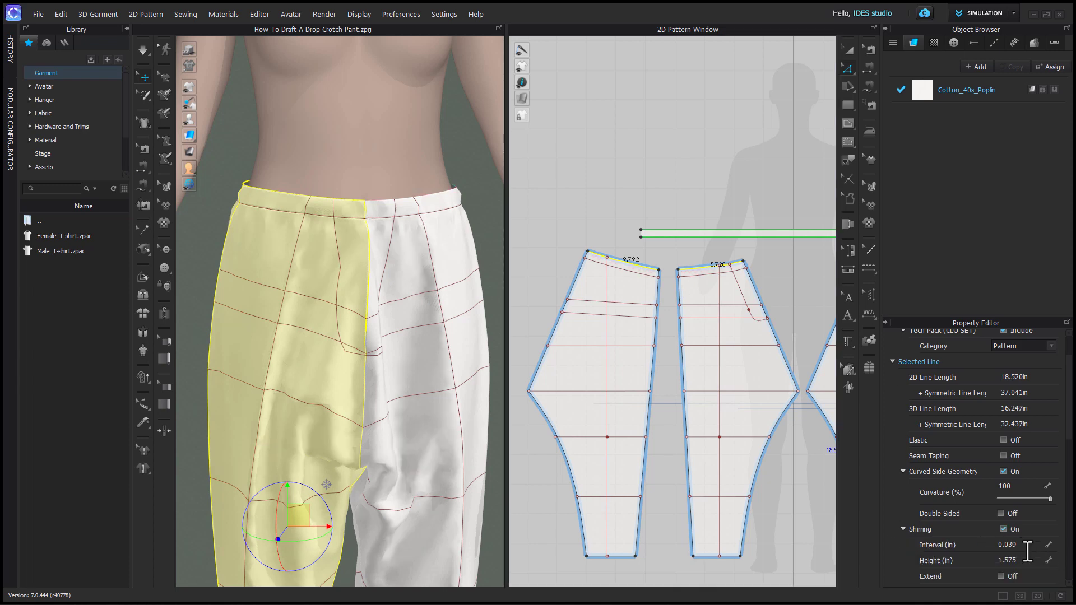
triple_click(1008, 504)
text(1.000)
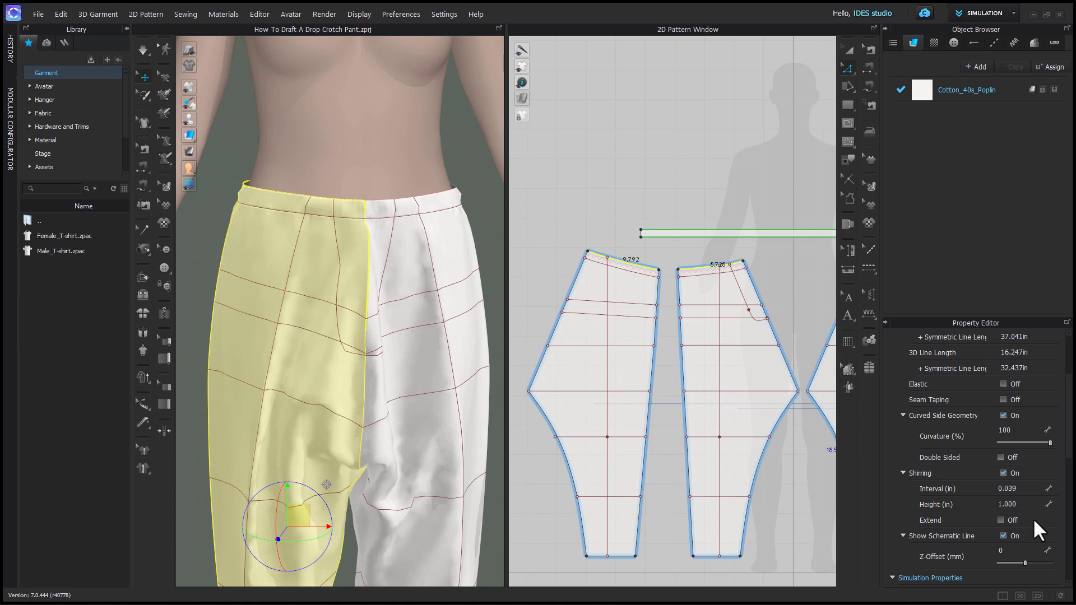
mouse_move(648, 332)
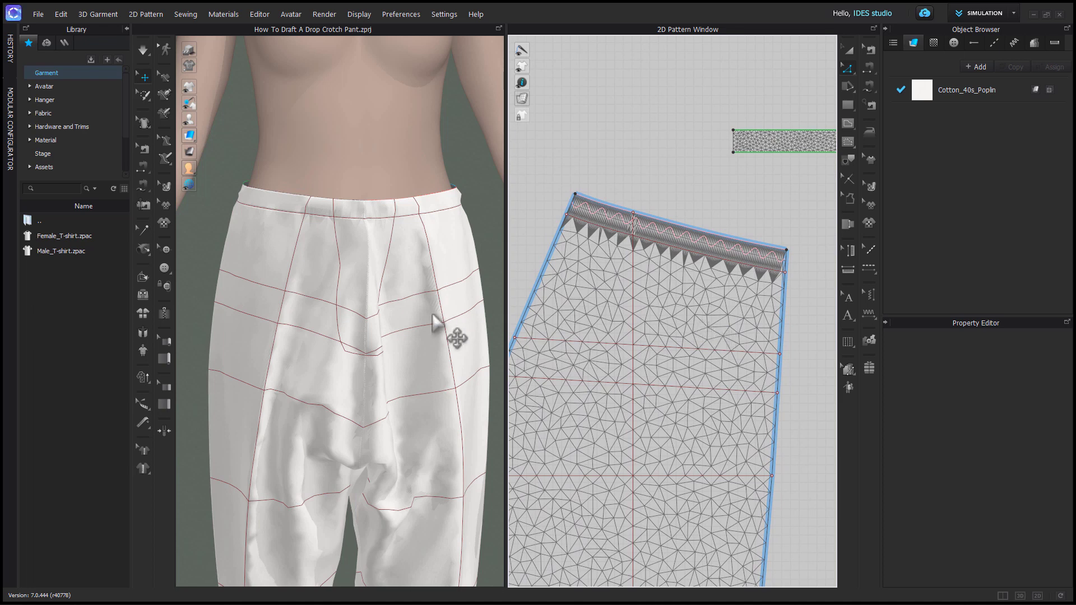
- Hide the mesh view and show the Hi-Res Properties Simulation Quality choices
click(143, 49)
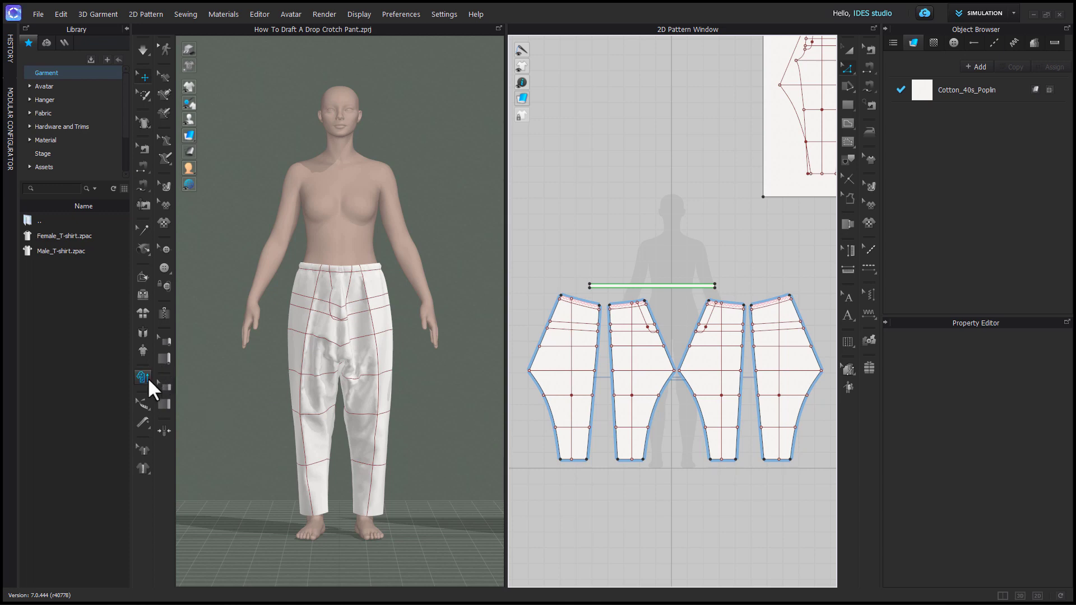
click(143, 376)
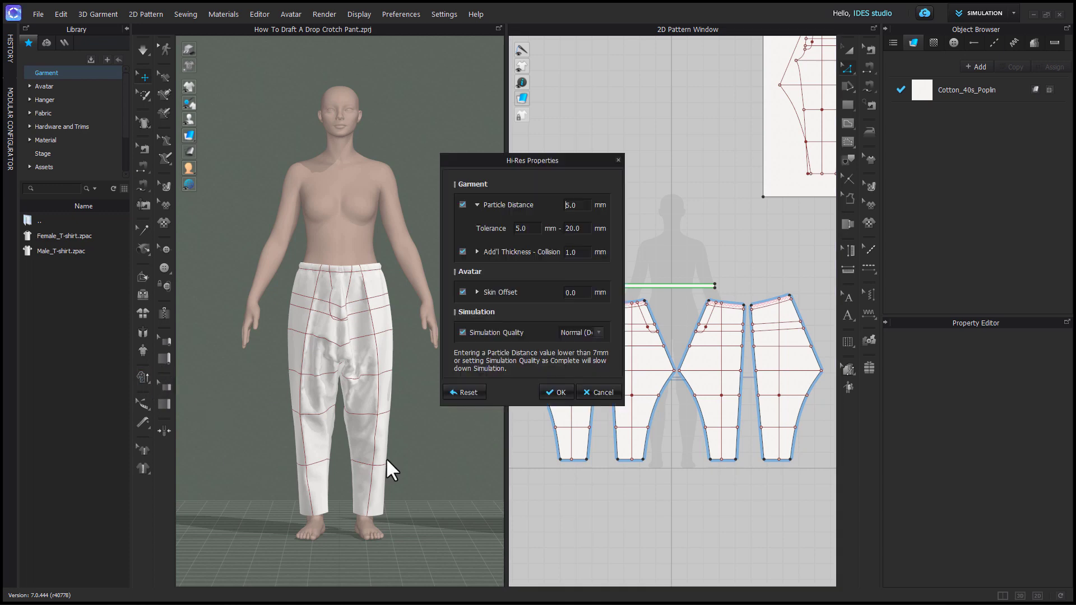
click(580, 332)
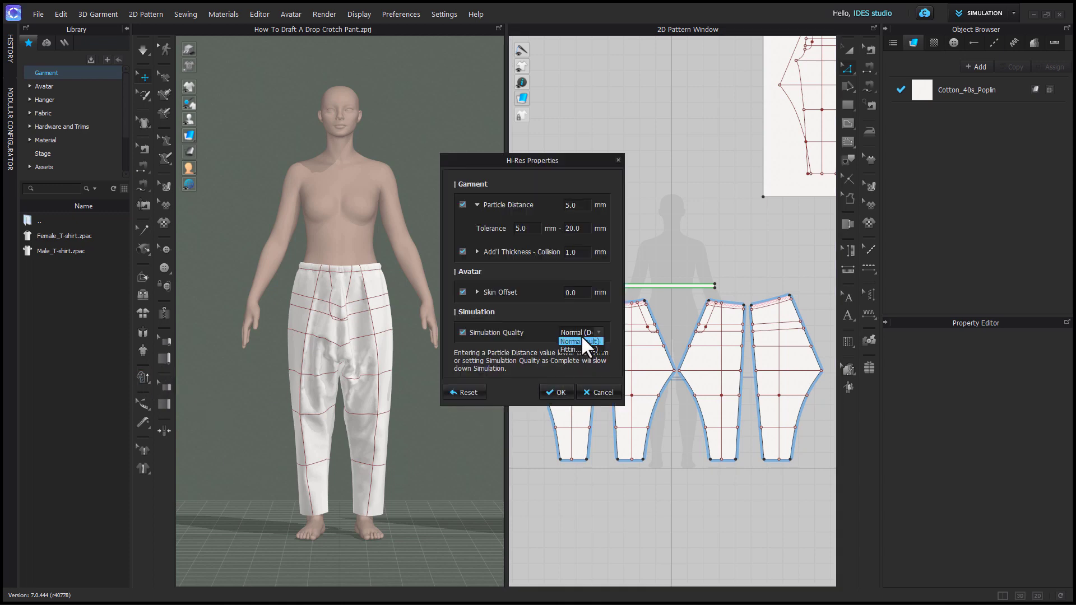